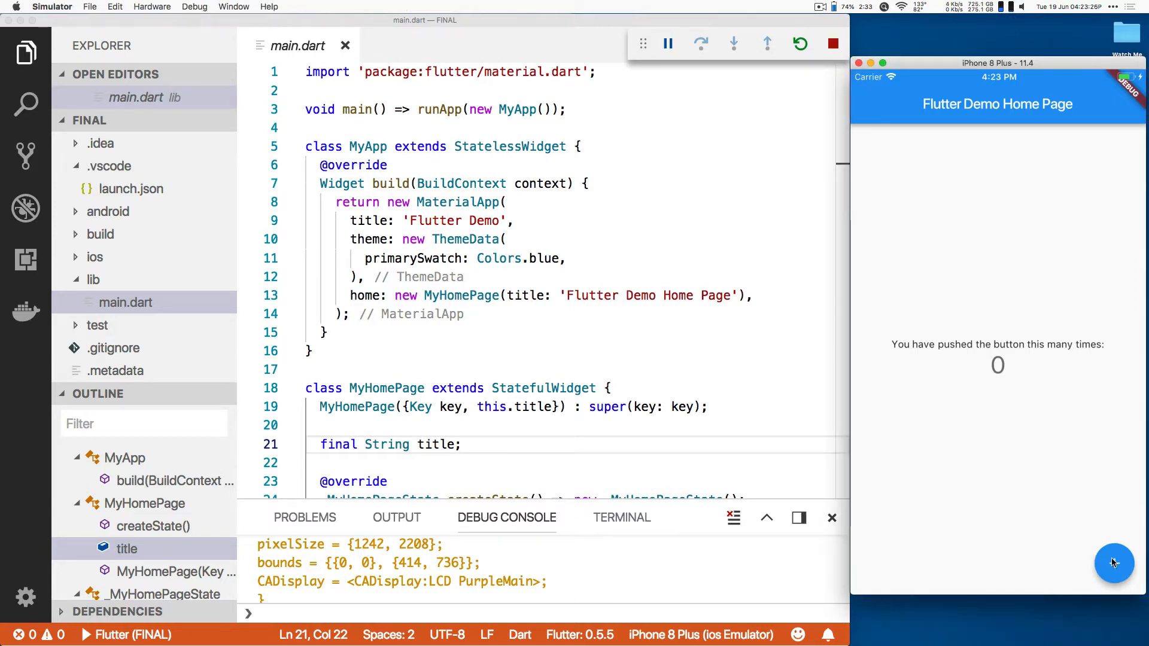
# Tap the floating + button repeatedly so the counter reaches 4
pyautogui.click(1114, 563)
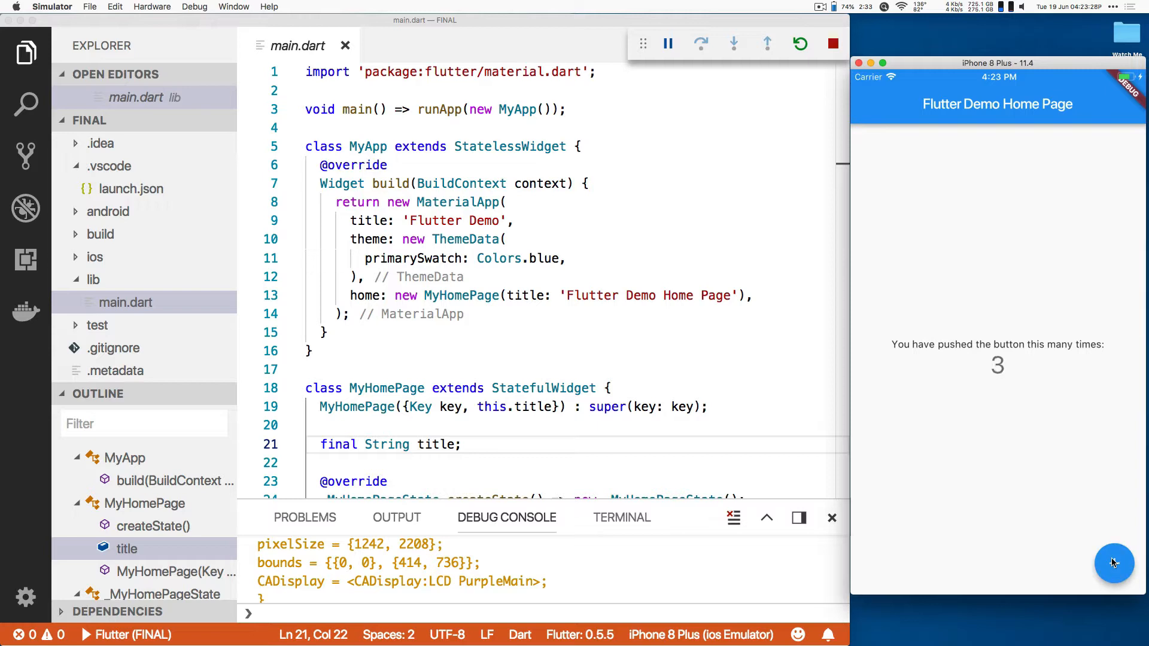
pyautogui.click(1114, 563)
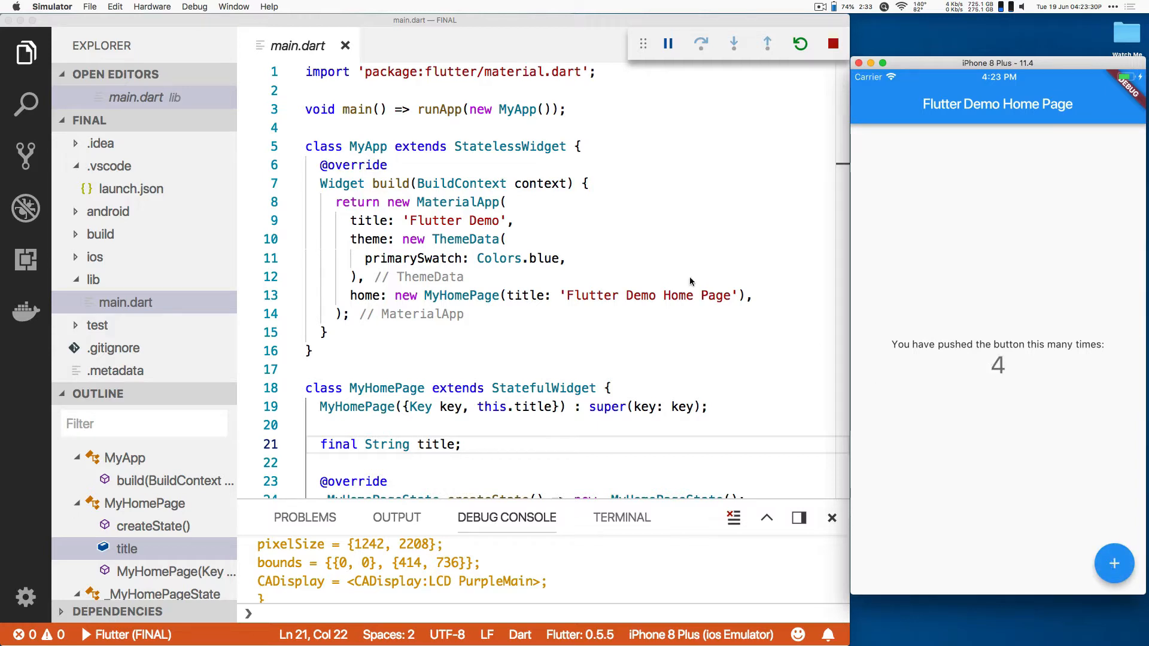
# Change primarySwatch from Colors.blue to Colors.orange and hot reload
pyautogui.doubleClick(543, 259)
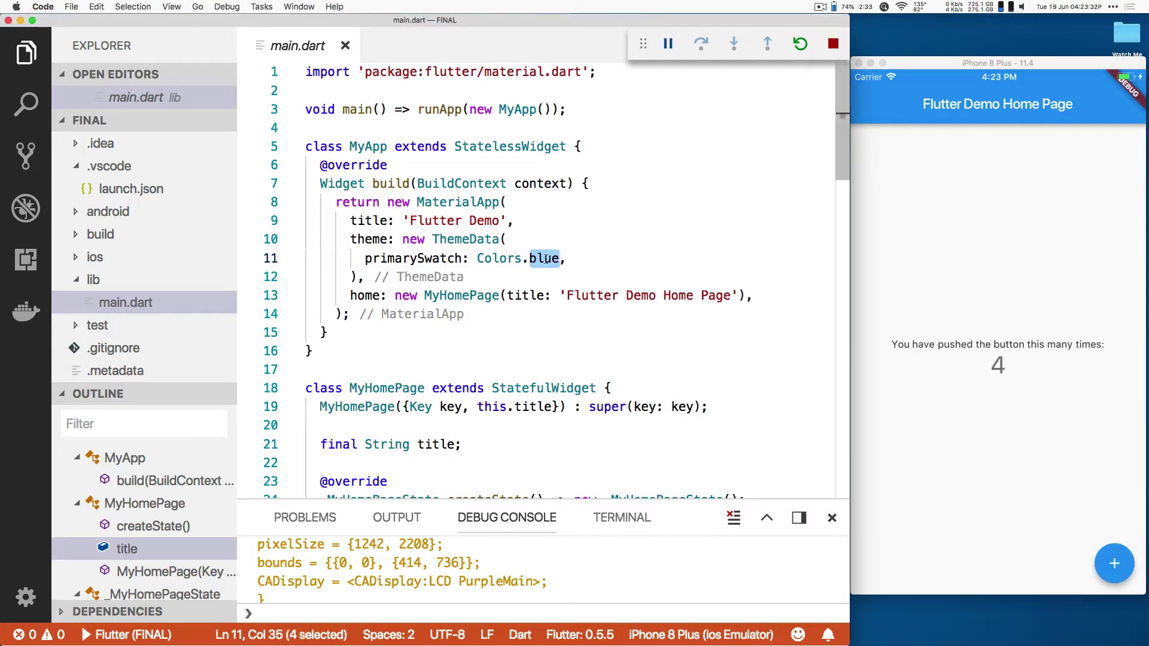
pyautogui.write('ora')
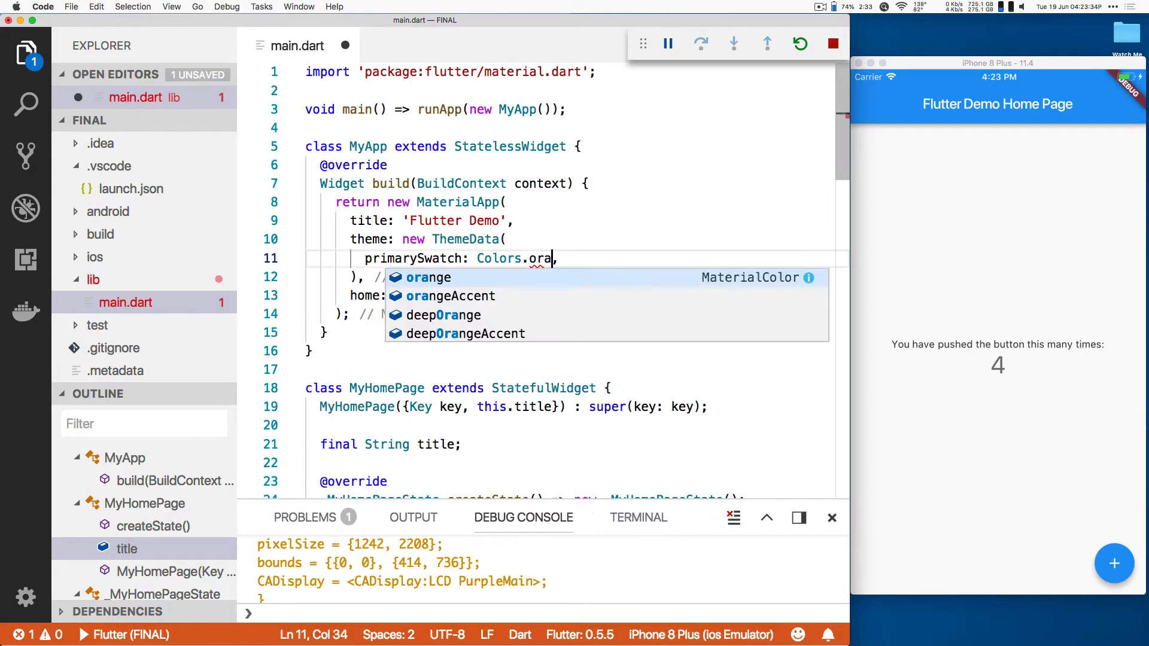
pyautogui.write('nge')
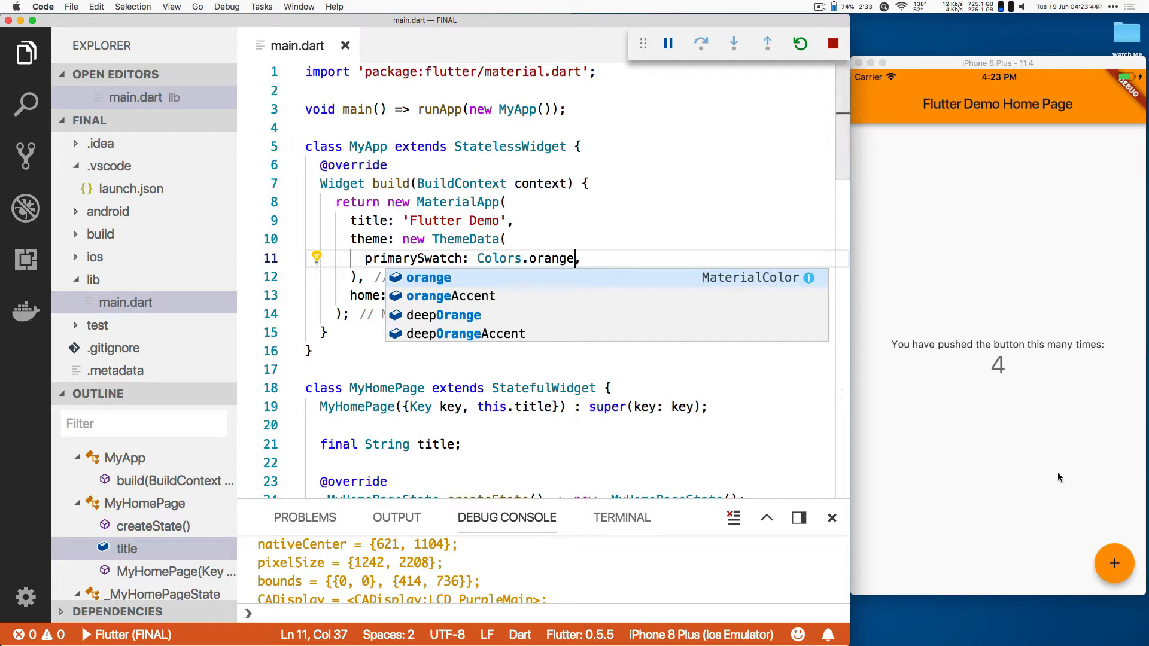
pyautogui.moveTo(1112, 519)
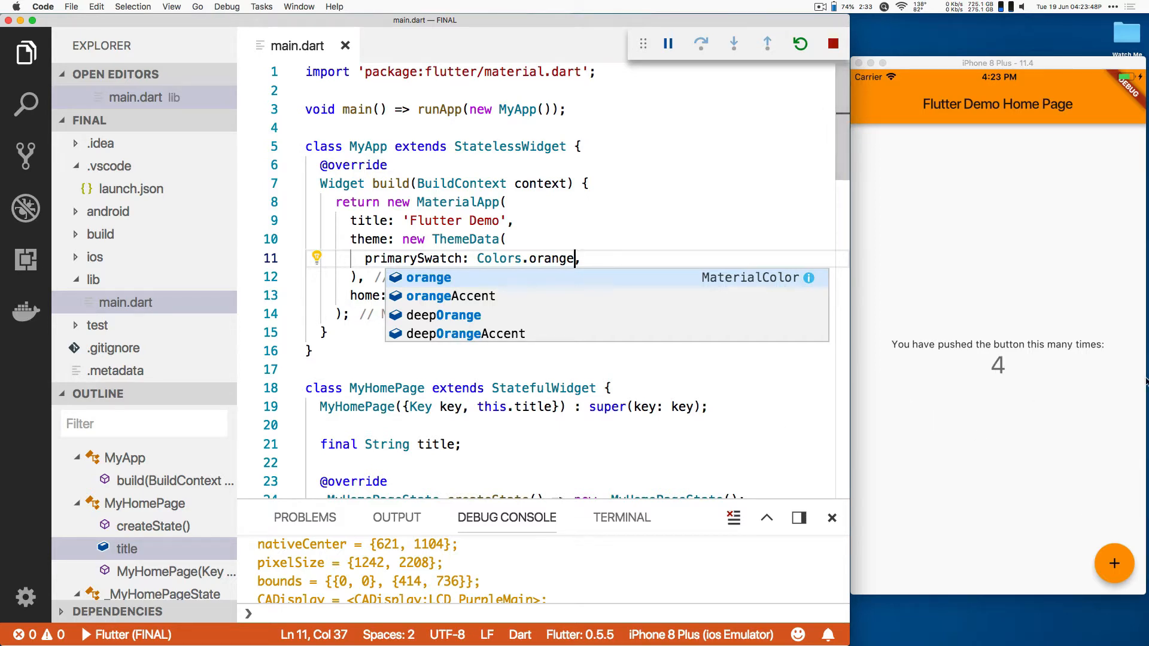
# Reduce build() to a single Text reading 'Count is $_counter' and save
pyautogui.scroll(-3)
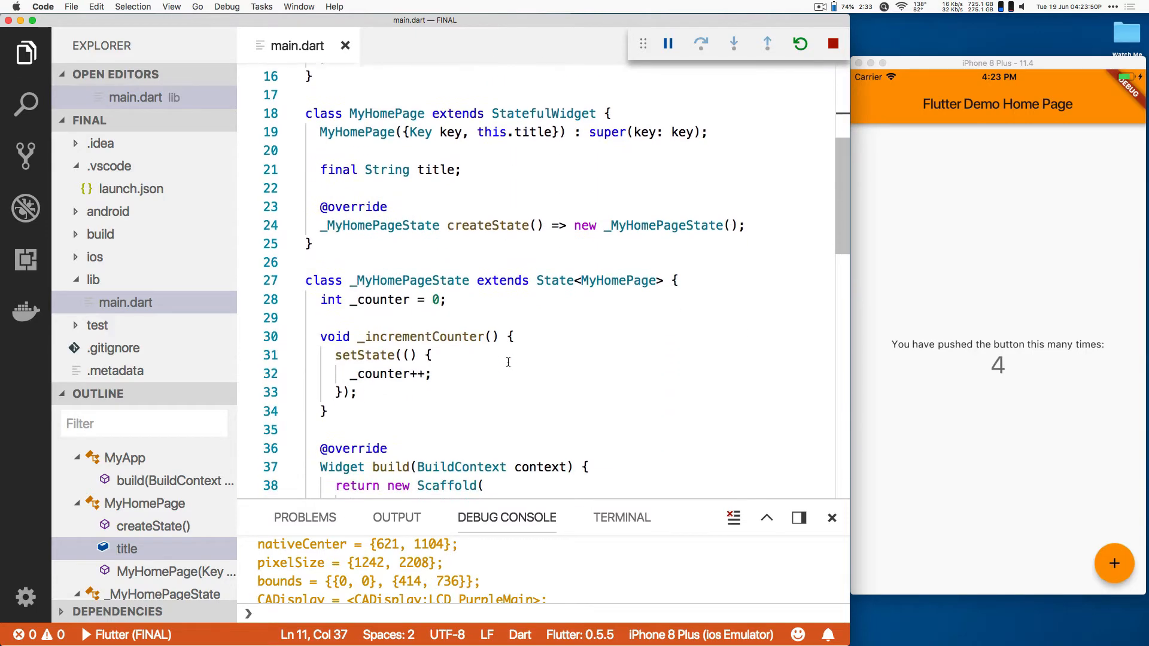
pyautogui.scroll(-3)
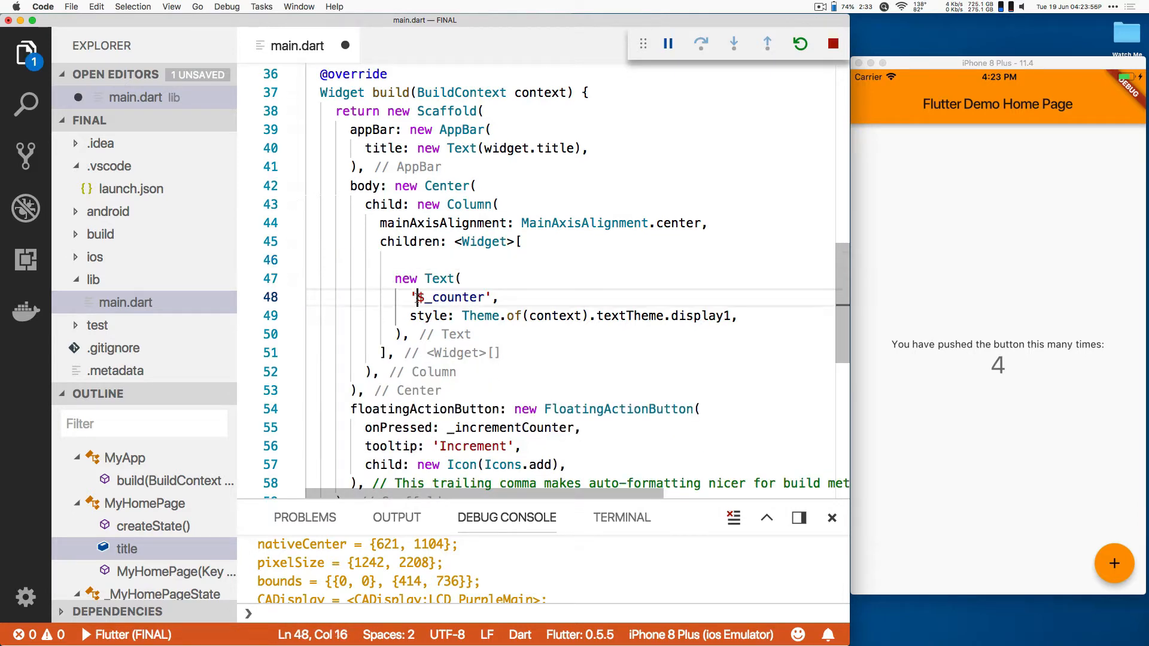
pyautogui.write('Count is')
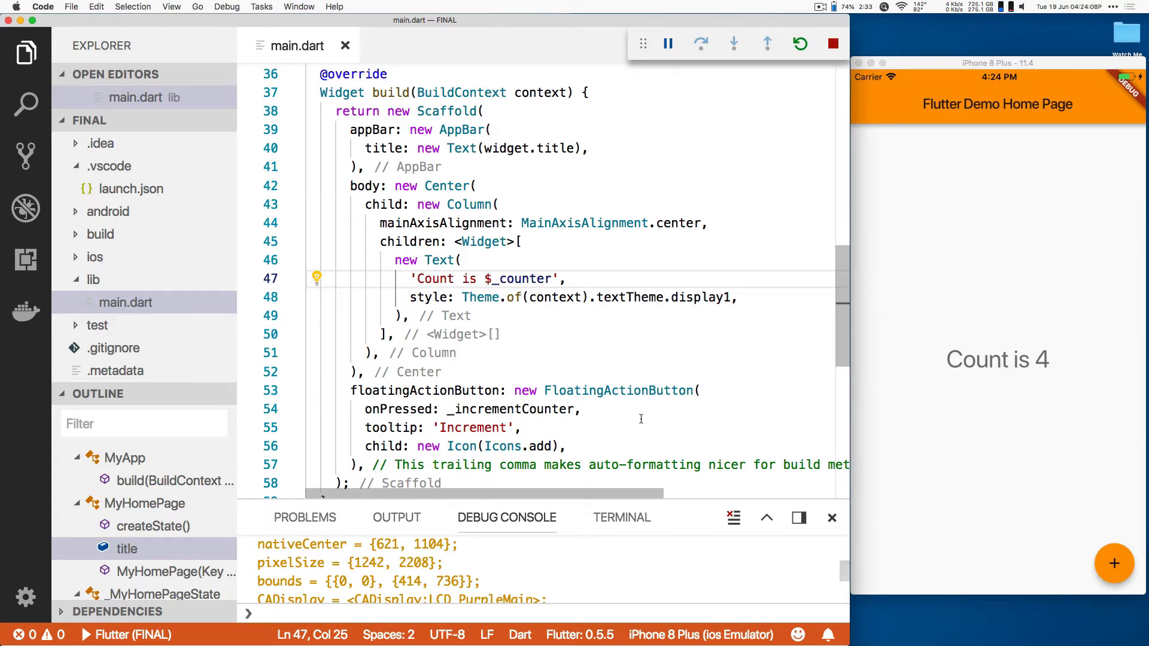
# Use the quick-fix 'Wrap with Column' on the FloatingActionButton
pyautogui.scroll(-3)
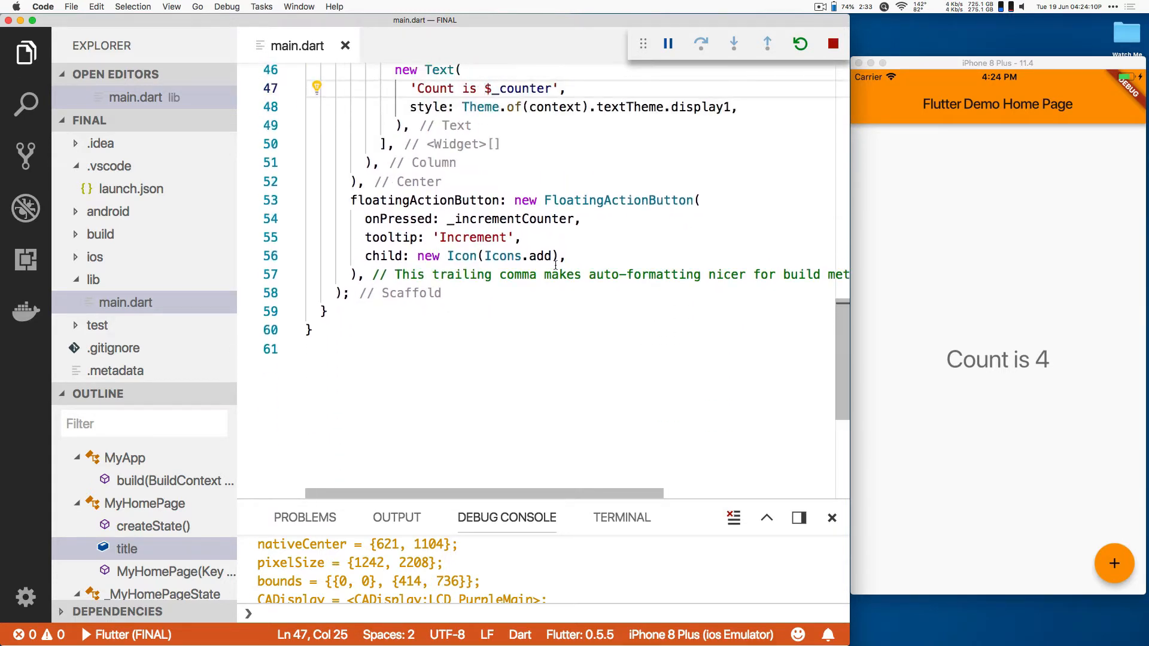
pyautogui.click(514, 199)
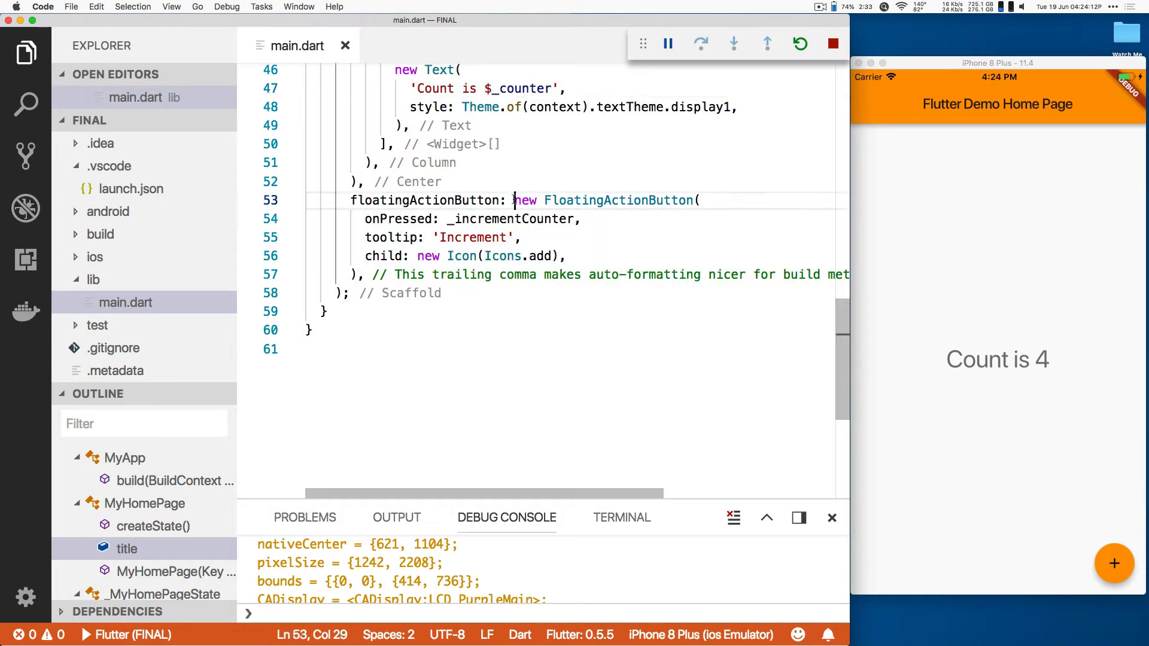
pyautogui.click(317, 199)
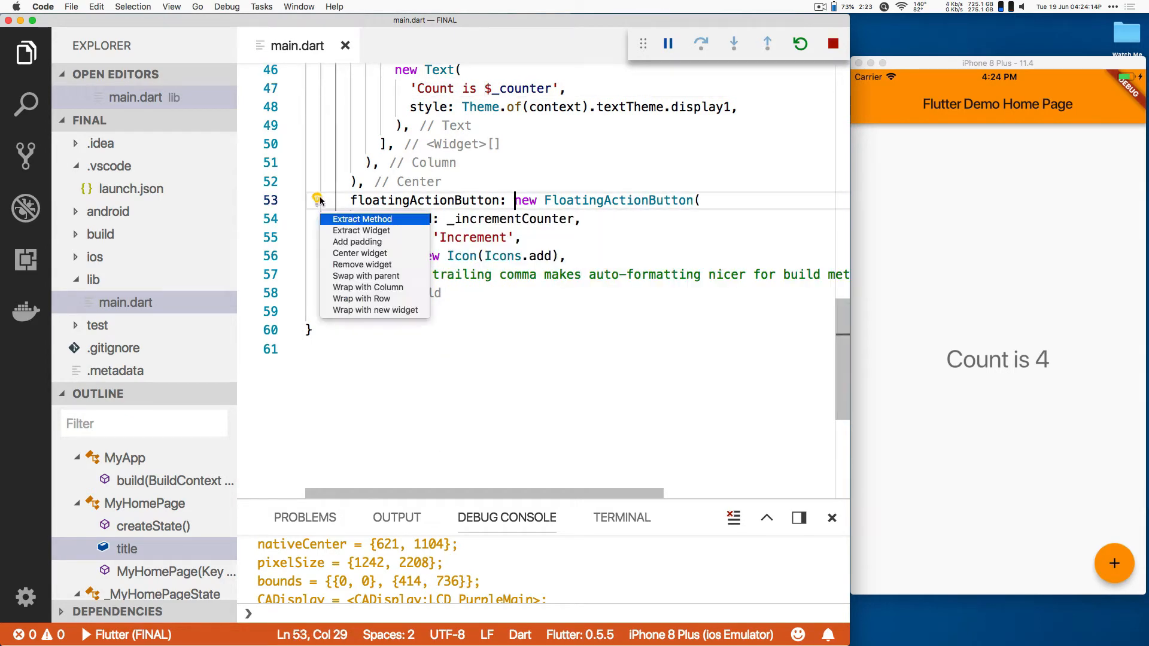
pyautogui.moveTo(367, 286)
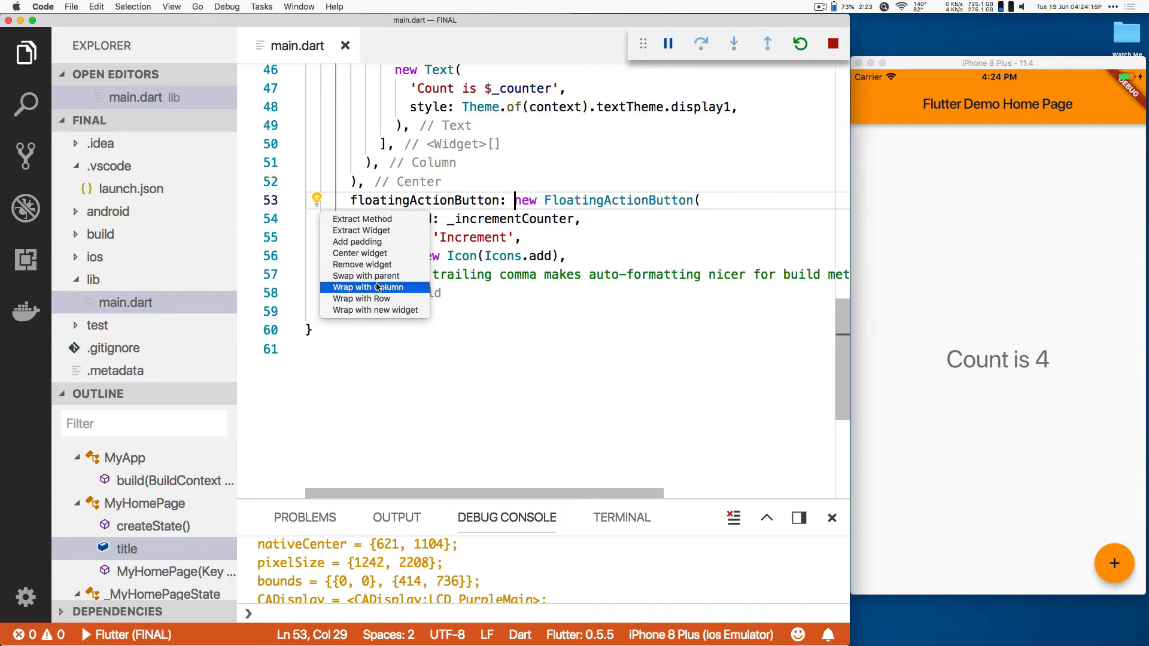
pyautogui.click(361, 286)
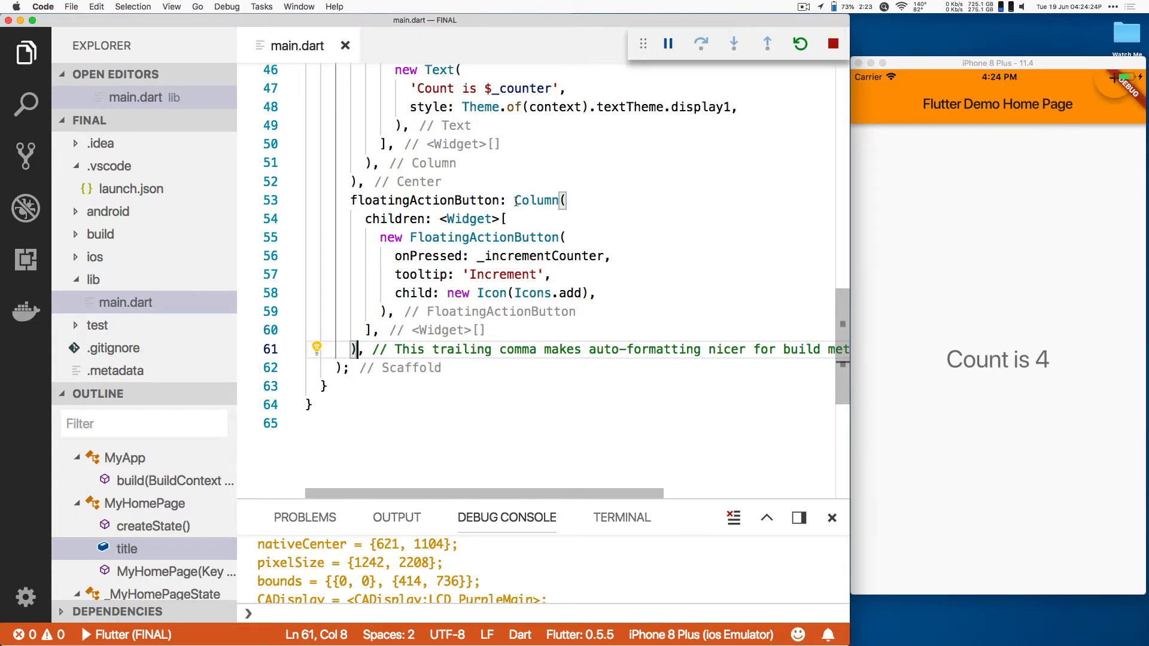
pyautogui.moveTo(536, 200)
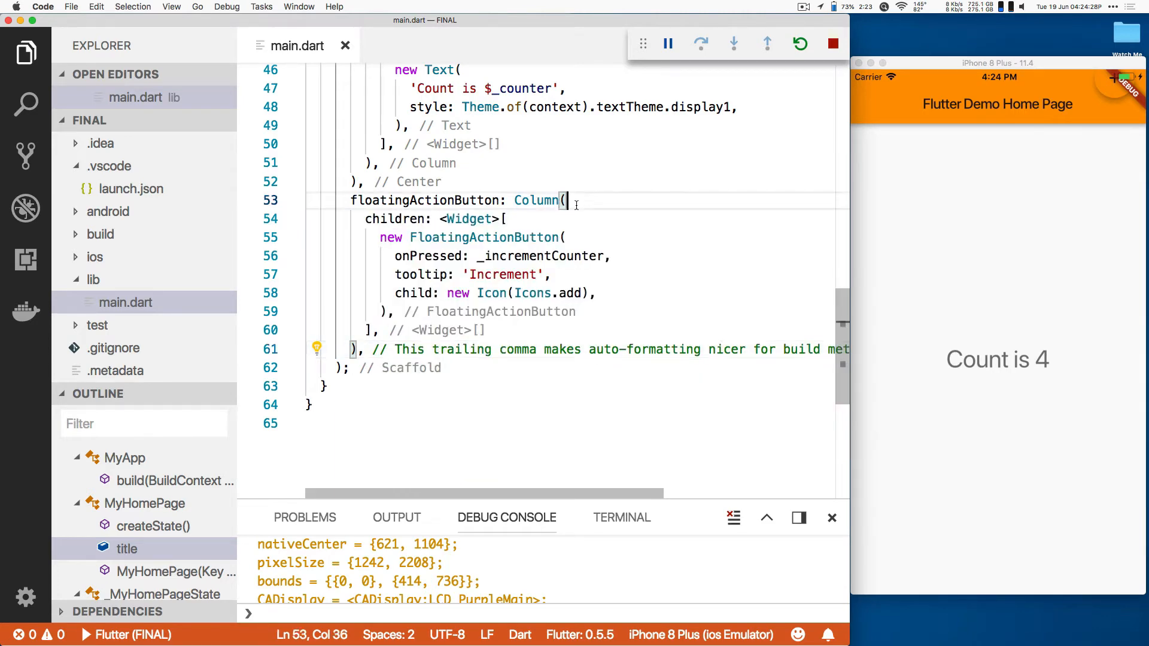
# Add mainAxisAlignment: MainAxisAlignment.end to the button Column
pyautogui.write('mainAxisAlignment: ,')
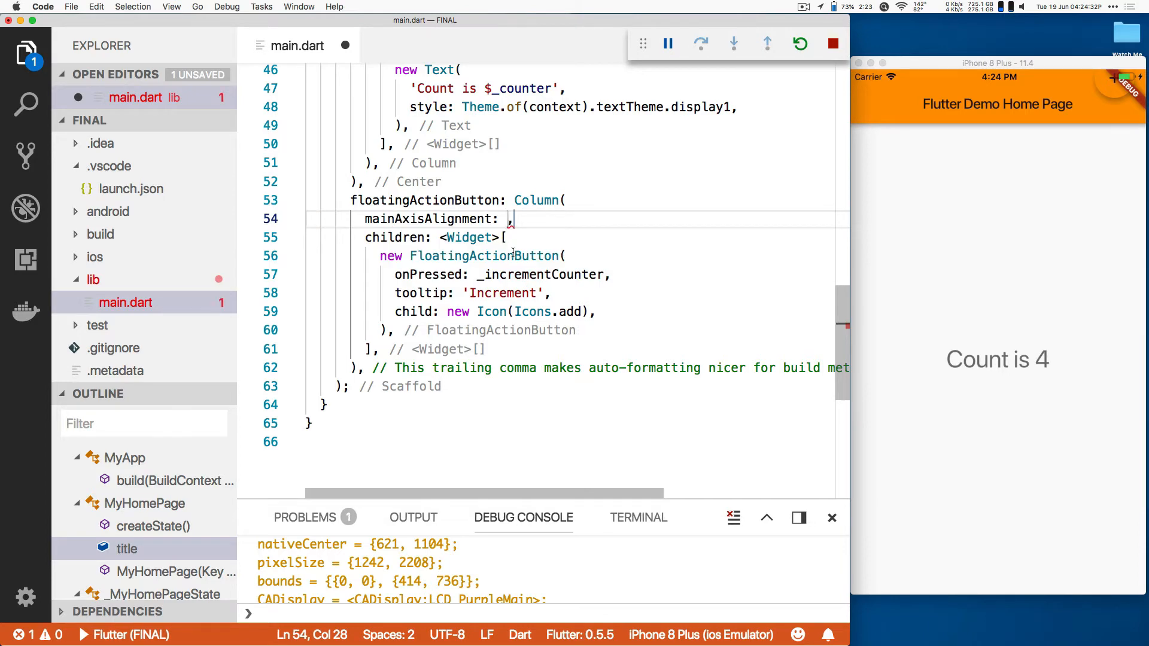
pyautogui.write('Ma')
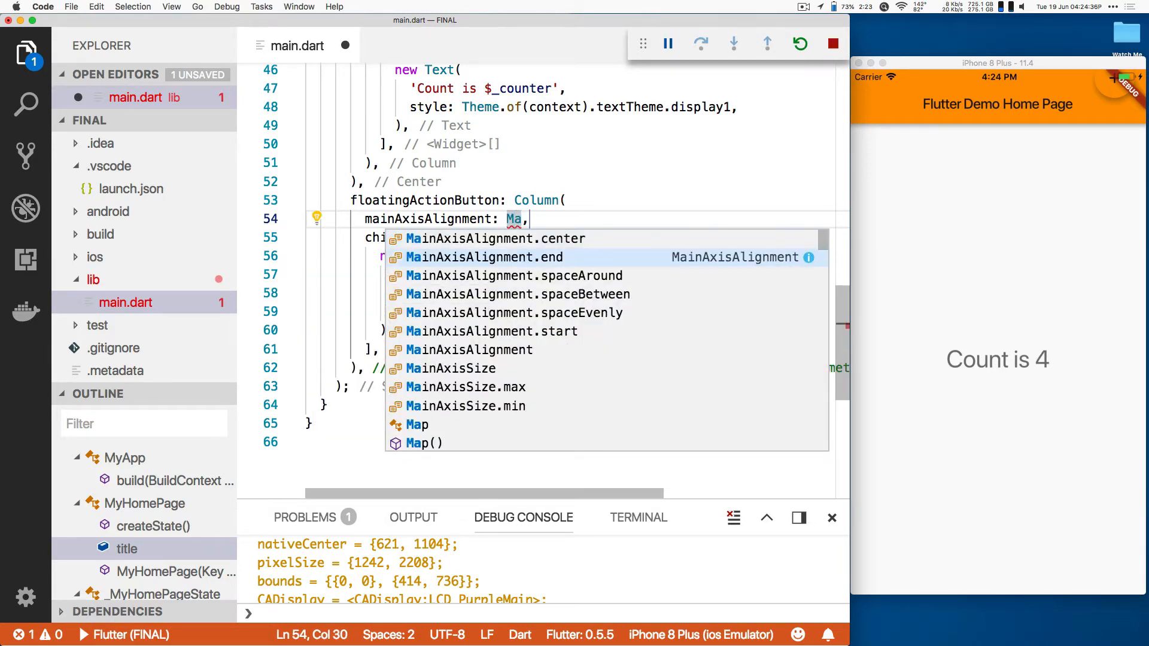
pyautogui.click(484, 256)
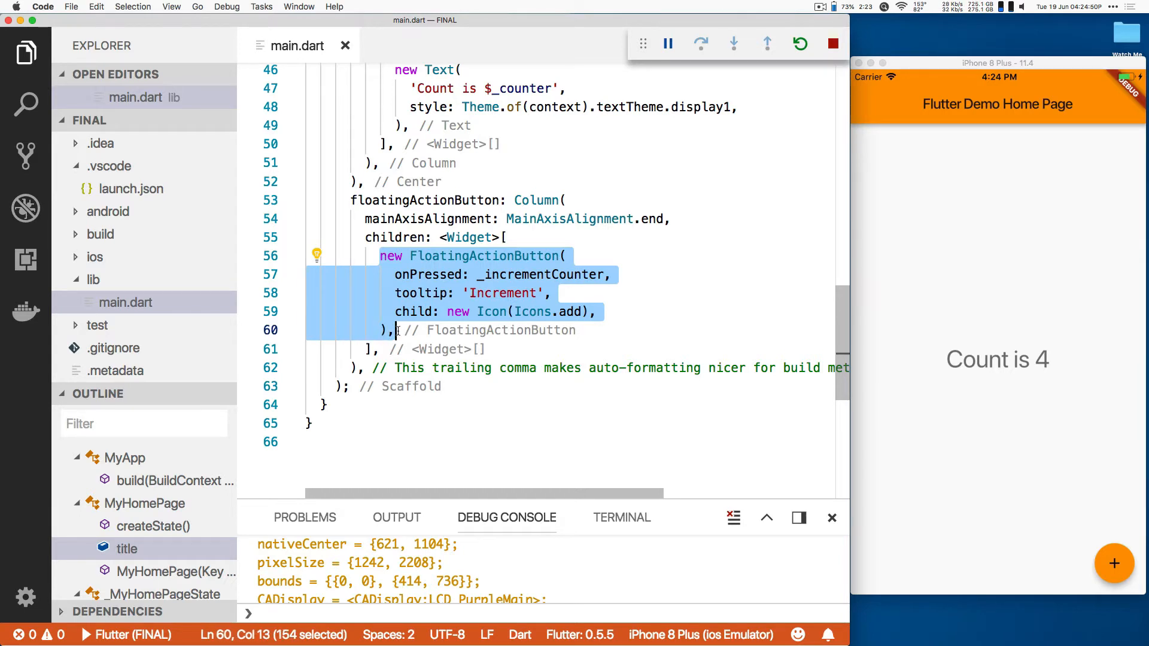
# Paste a second FloatingActionButton into the Column and give the first Icons.remove
pyautogui.click(504, 237)
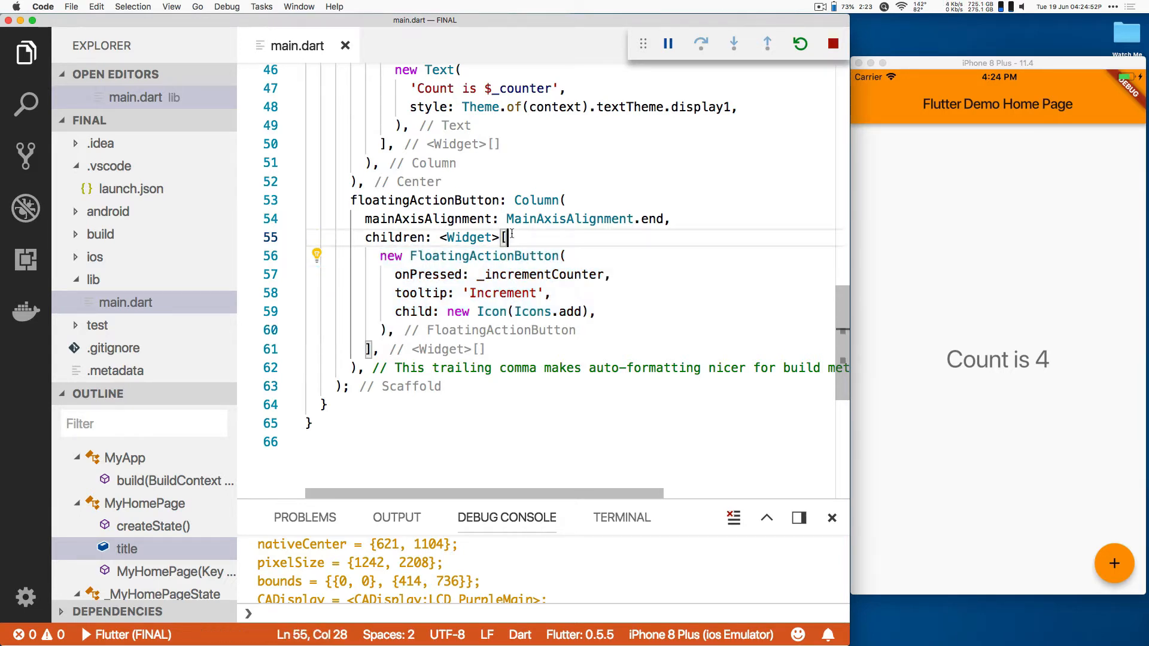
pyautogui.press('enter')
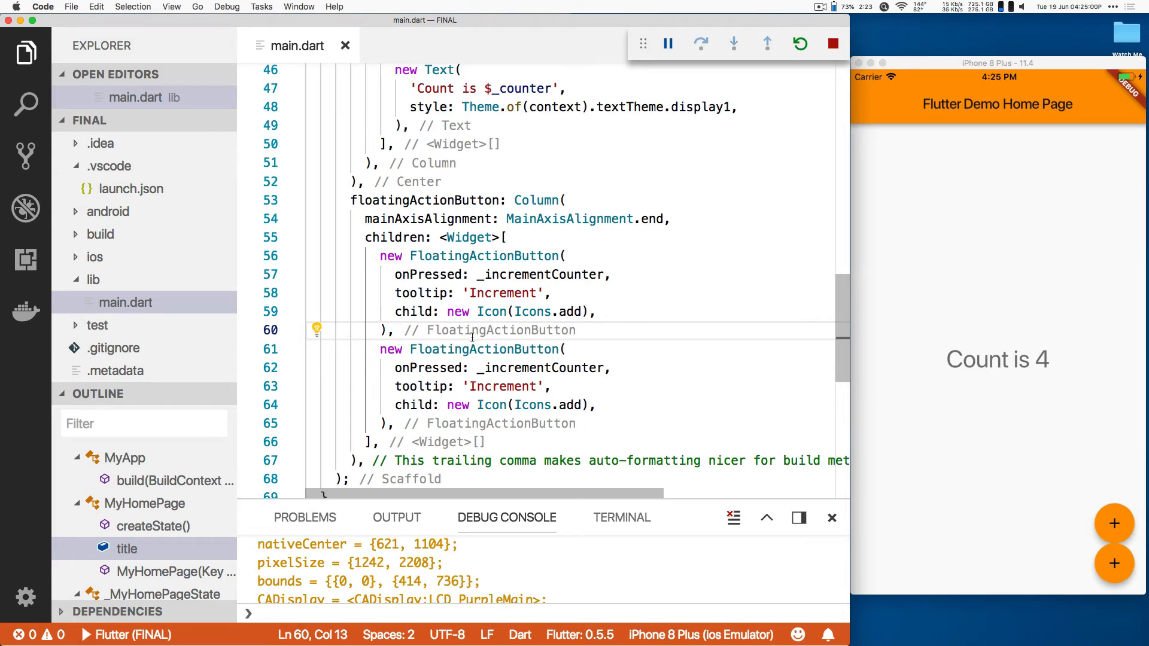
pyautogui.doubleClick(570, 311)
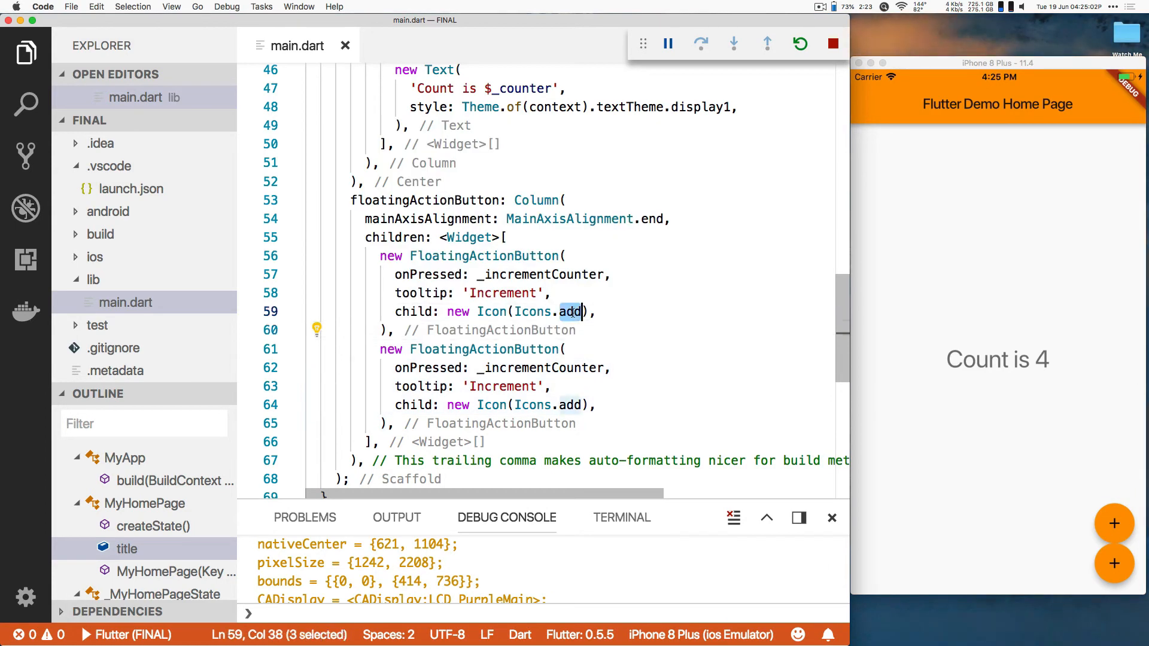
pyautogui.write('remove')
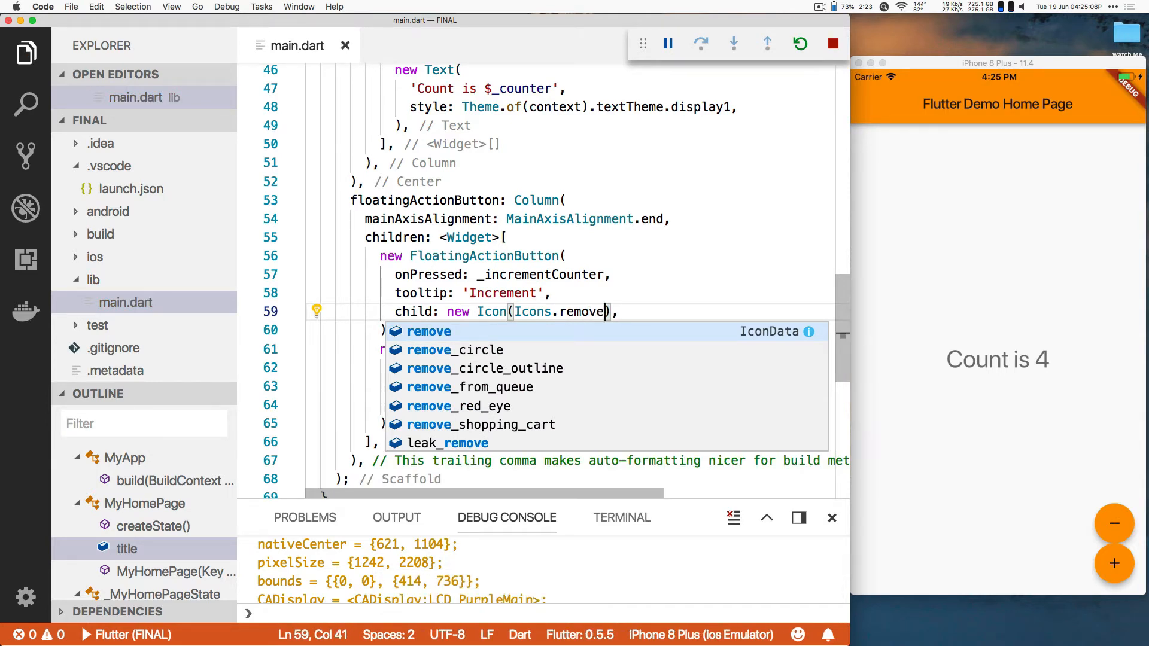
# Test the minus and plus buttons in the Simulator, raising the counter to 9
pyautogui.click(1114, 522)
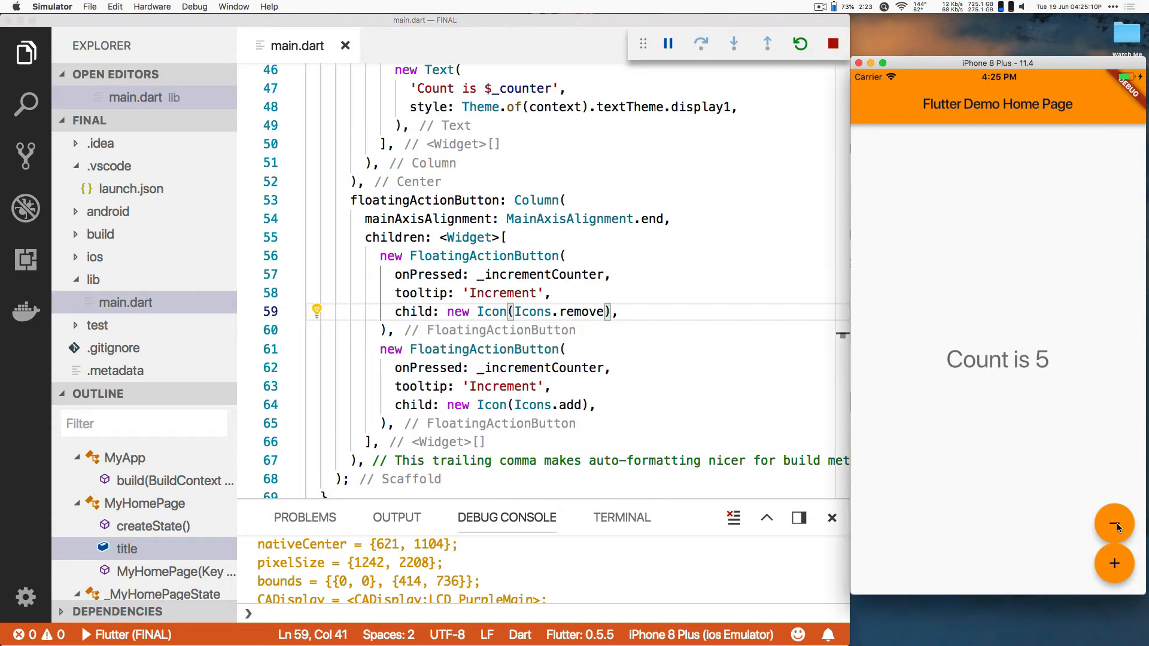
pyautogui.click(1114, 563)
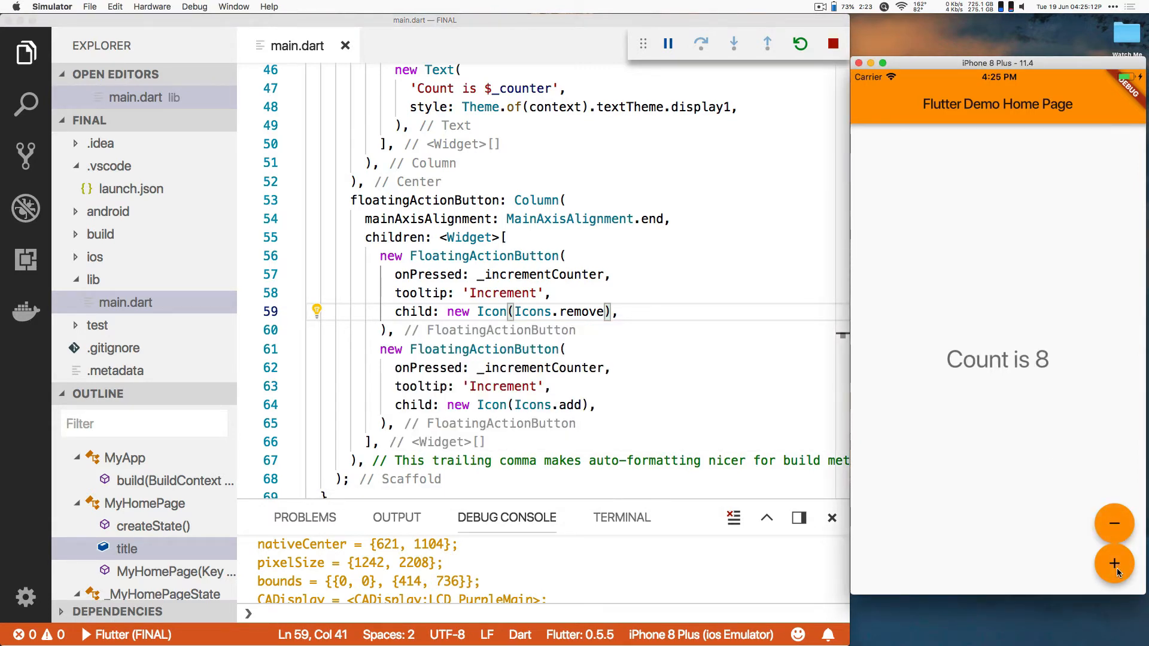
pyautogui.click(1114, 564)
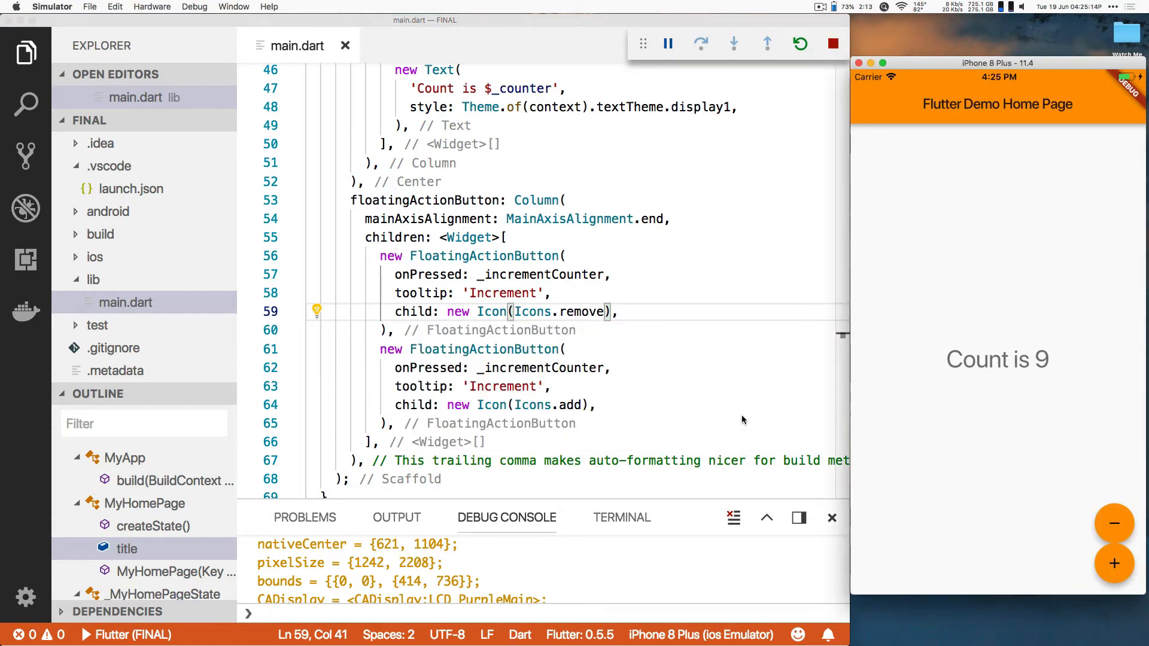
pyautogui.scroll(3)
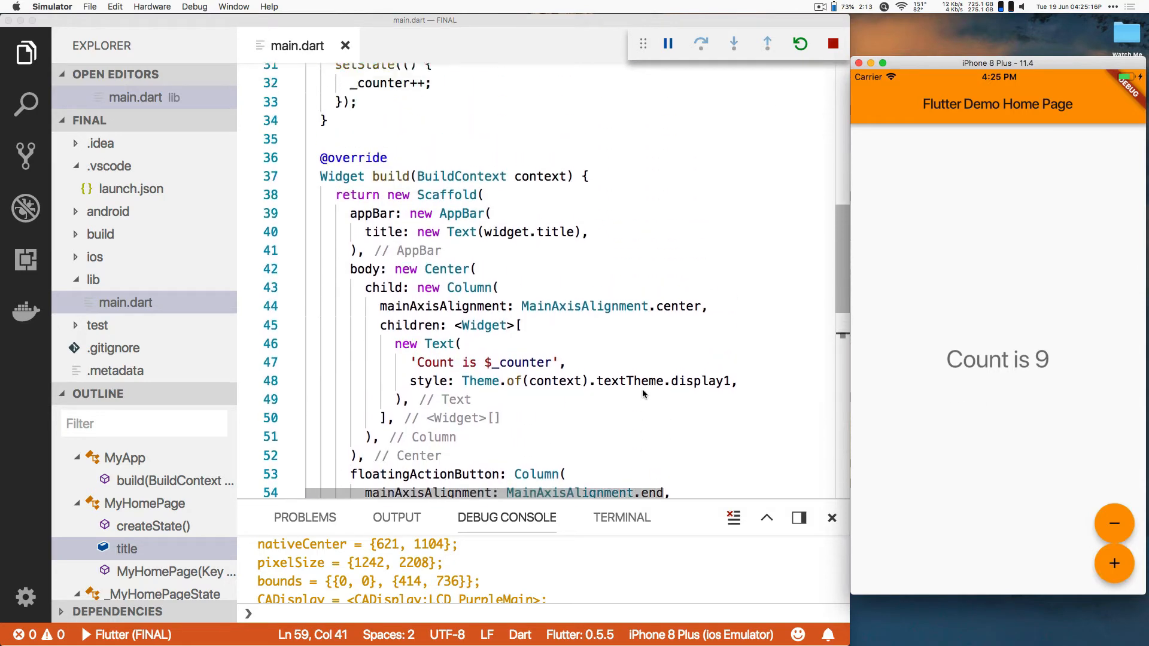
pyautogui.scroll(3)
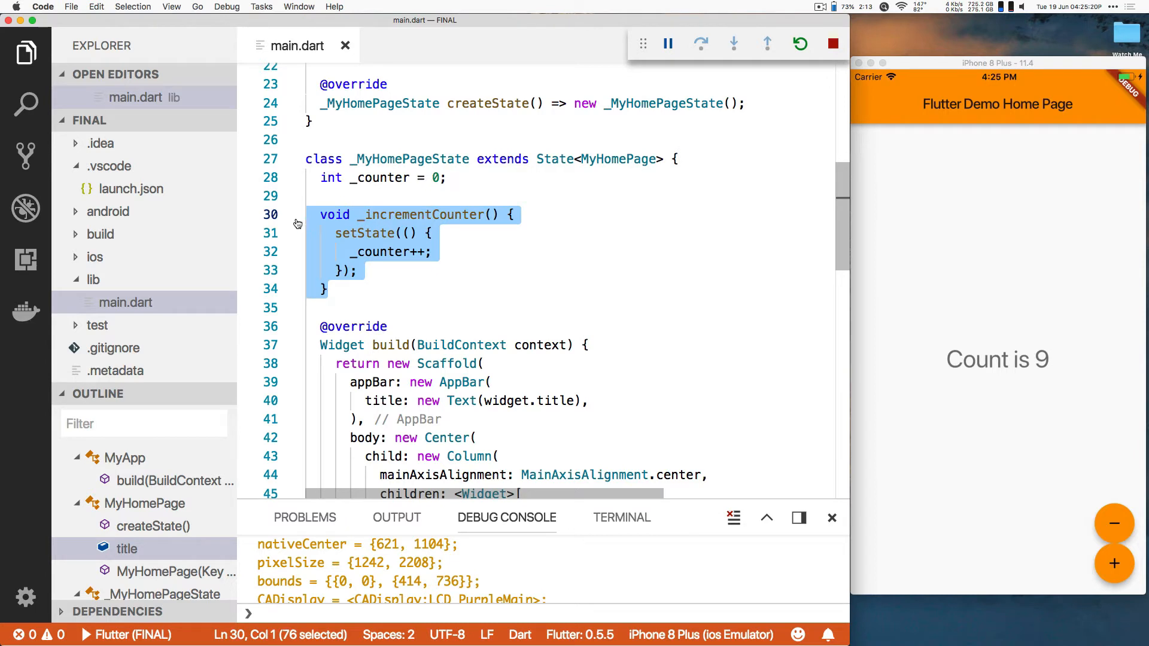
# Duplicate _incrementCounter as _decrementCounter using _counter-- instead of _counter++
pyautogui.click(334, 288)
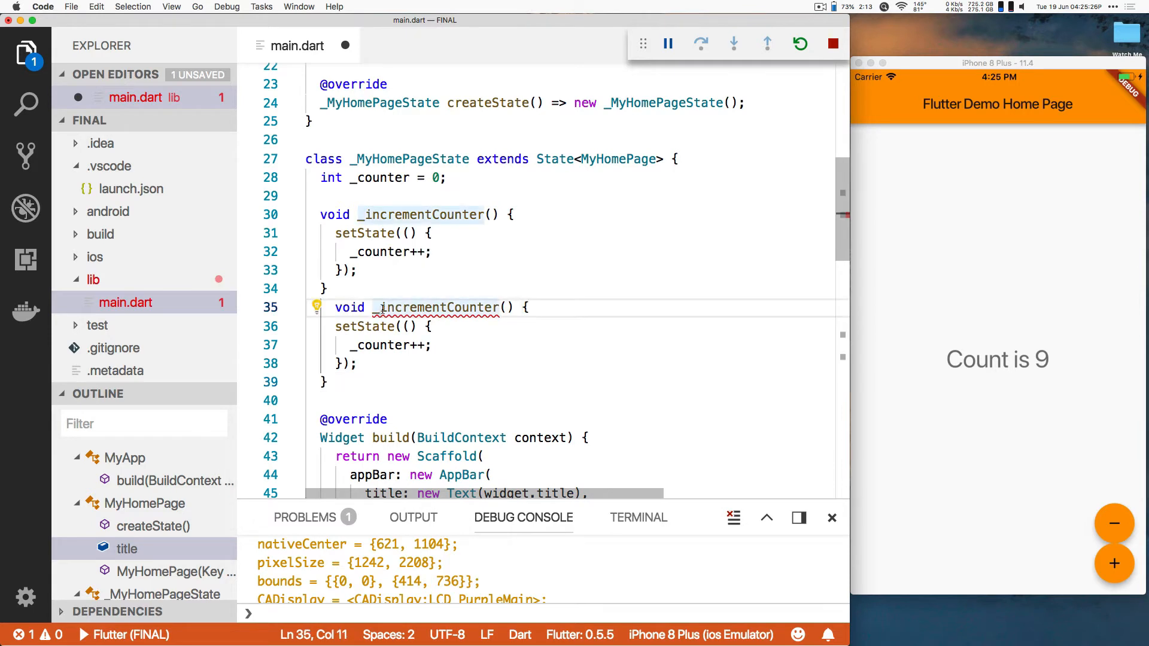
pyautogui.doubleClick(439, 308)
pyautogui.write('de')
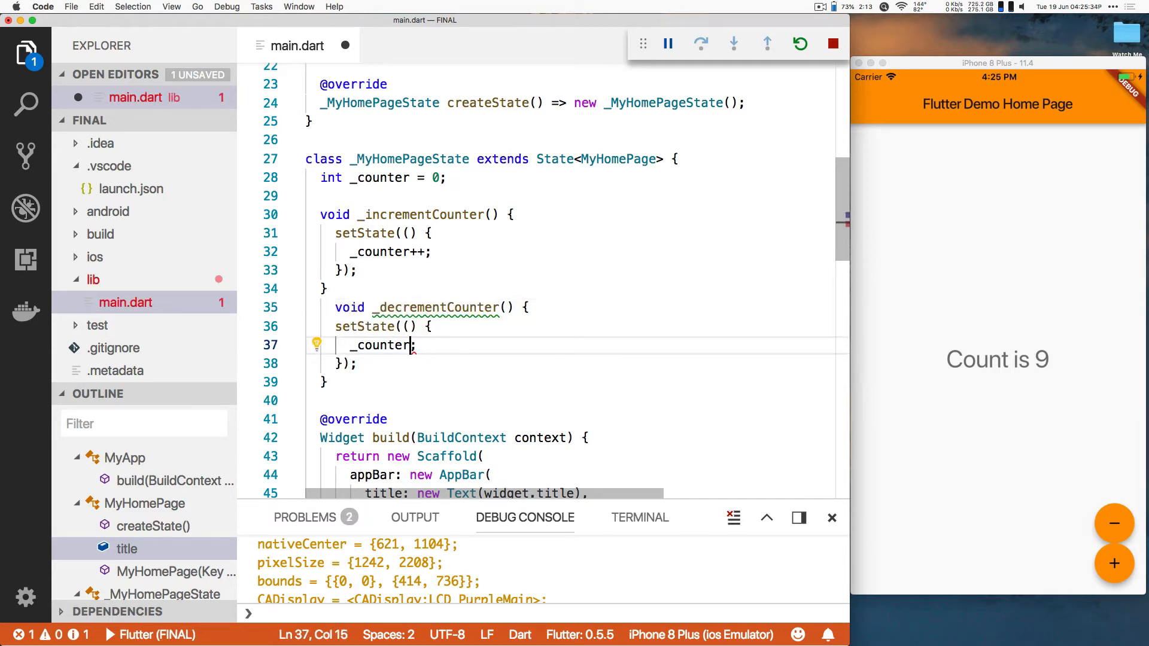
pyautogui.write('--')
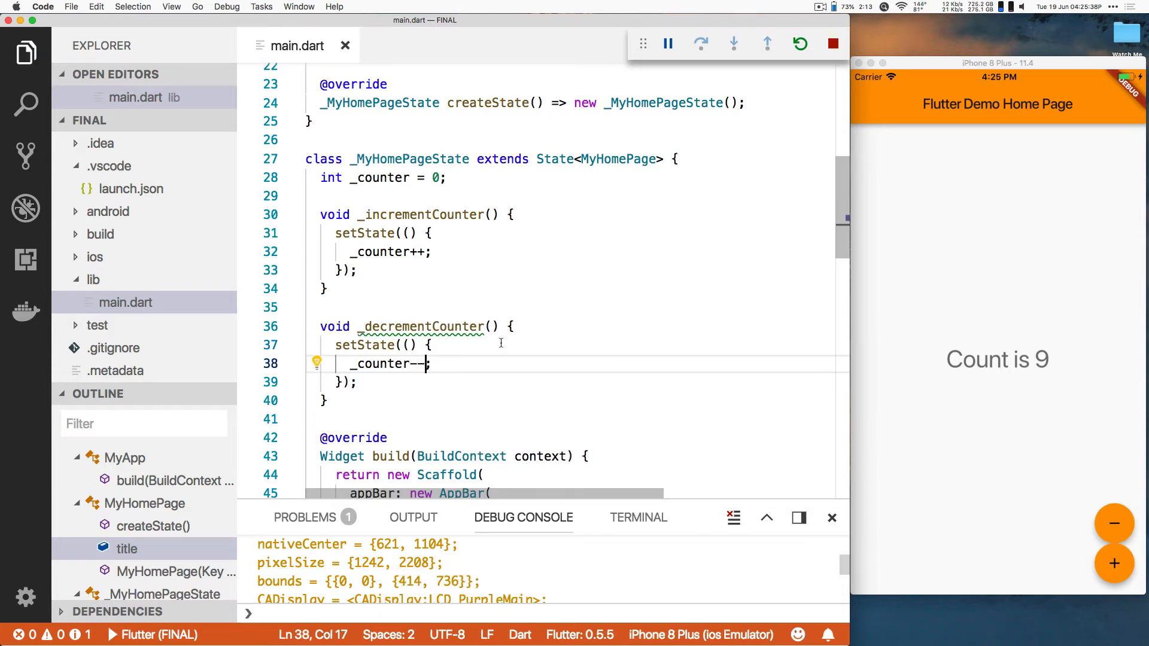
# Set the minus button's onPressed to _decrementCounter and verify tapping lowers the count
pyautogui.scroll(-3)
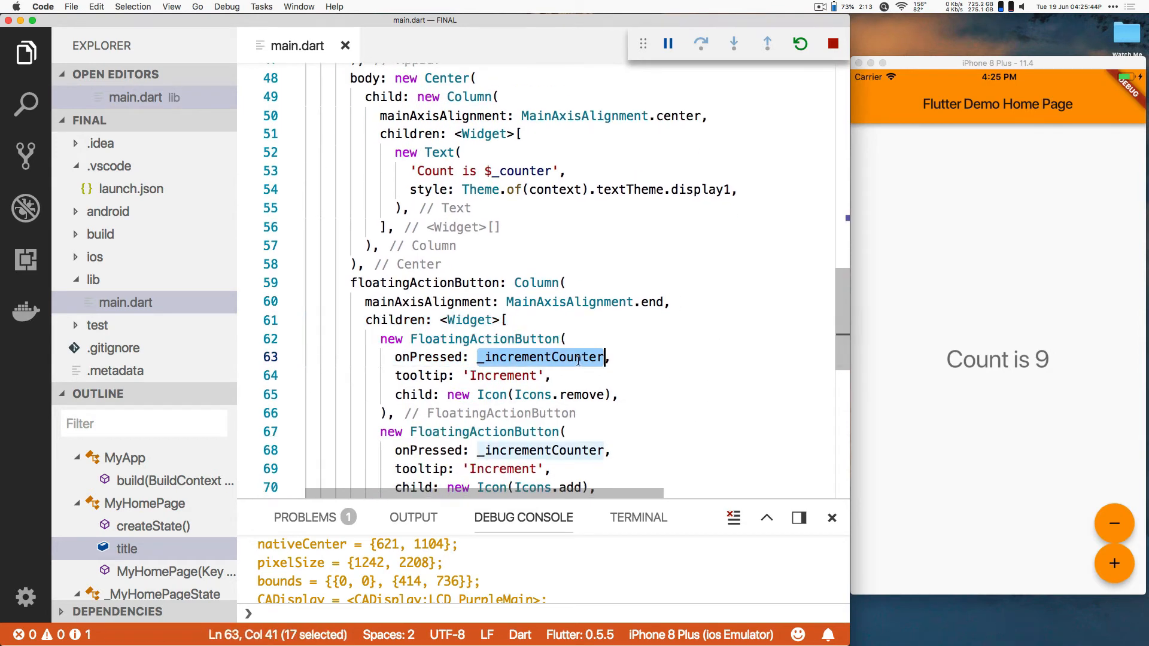
pyautogui.write('_dec')
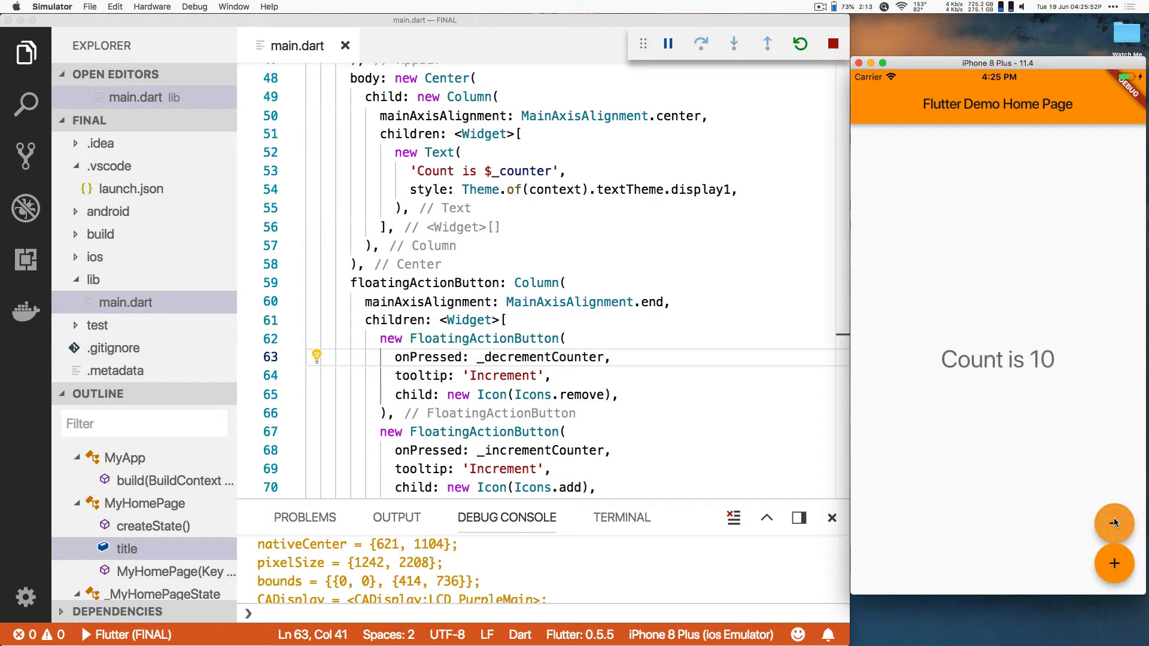
pyautogui.click(1113, 523)
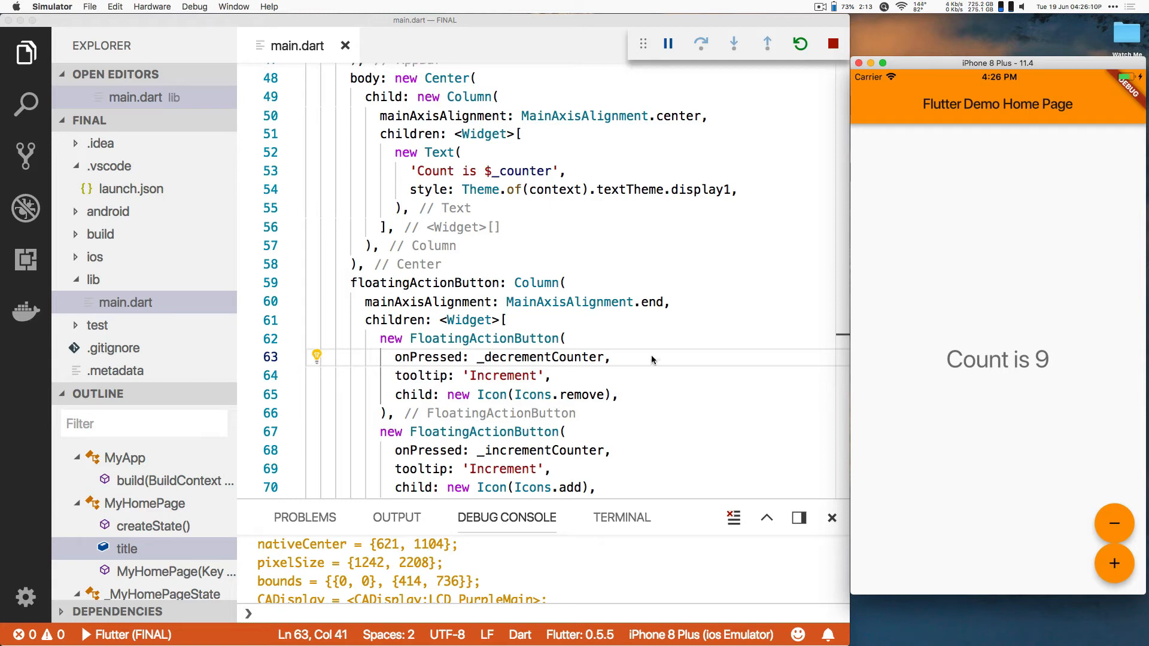
# Replace the buttons' Column with a Row so they sit side by side
pyautogui.doubleClick(536, 283)
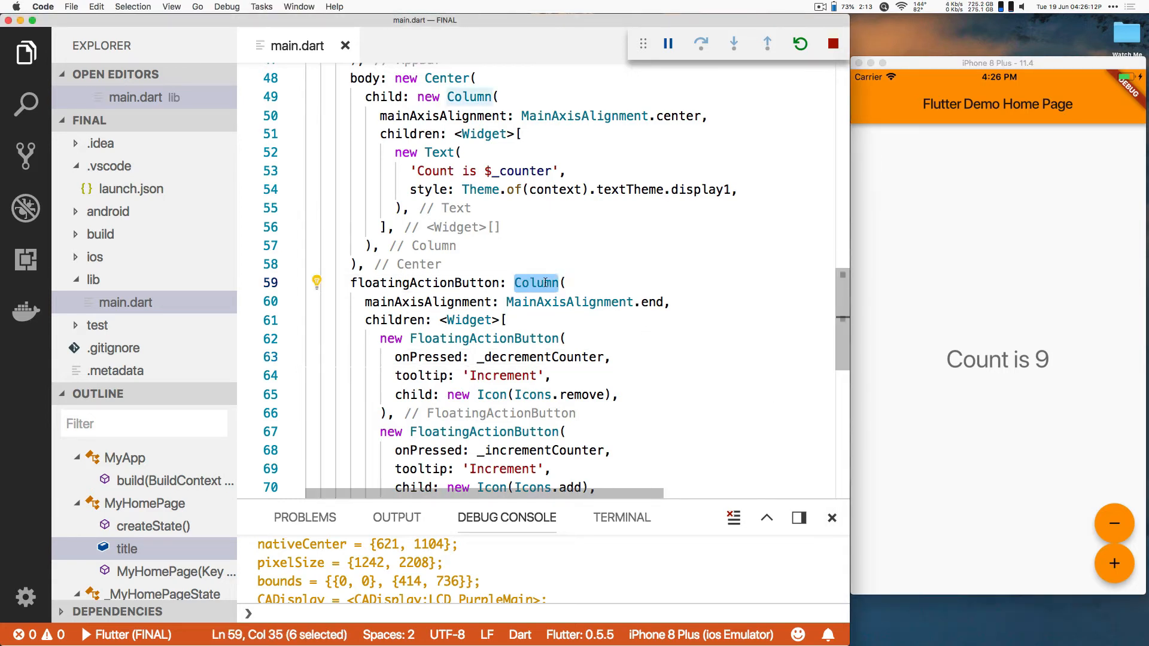
pyautogui.write('Row')
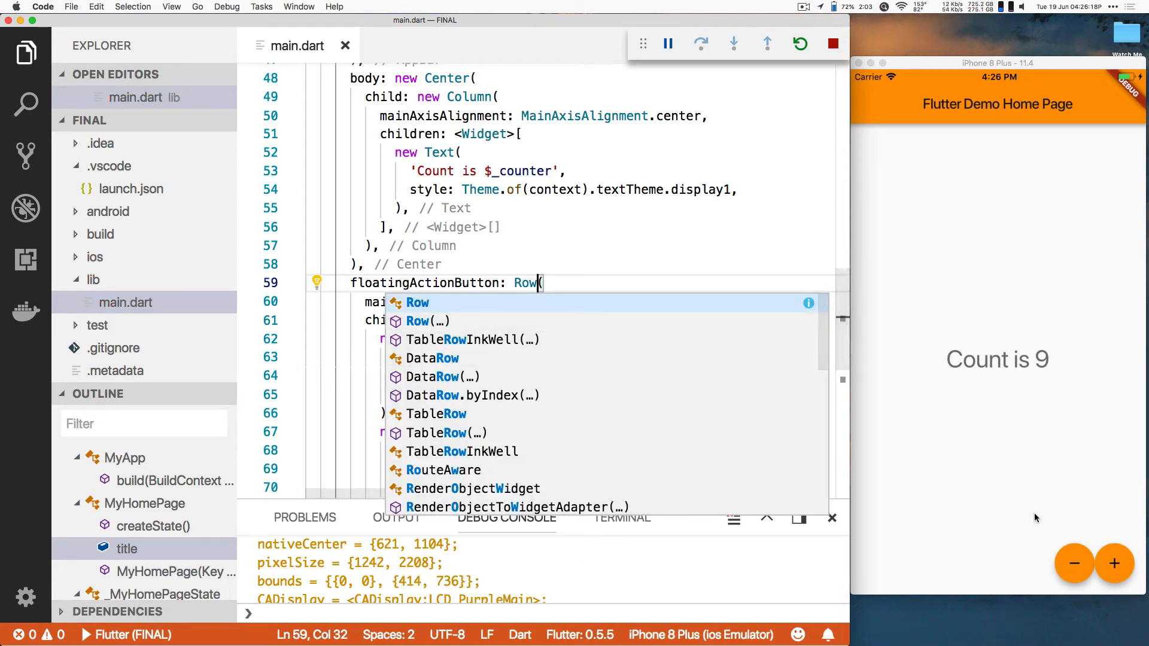
pyautogui.moveTo(1076, 359)
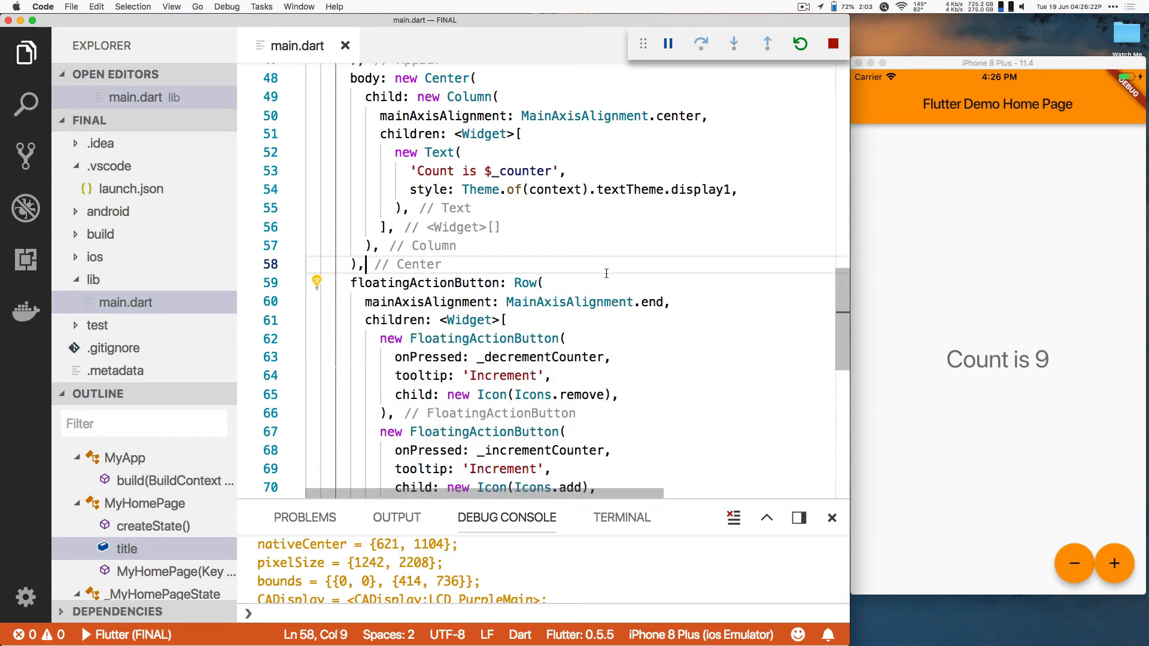
# Add backgroundColor: Colors.red to the minus button and Colors.green to the plus button
pyautogui.click(564, 338)
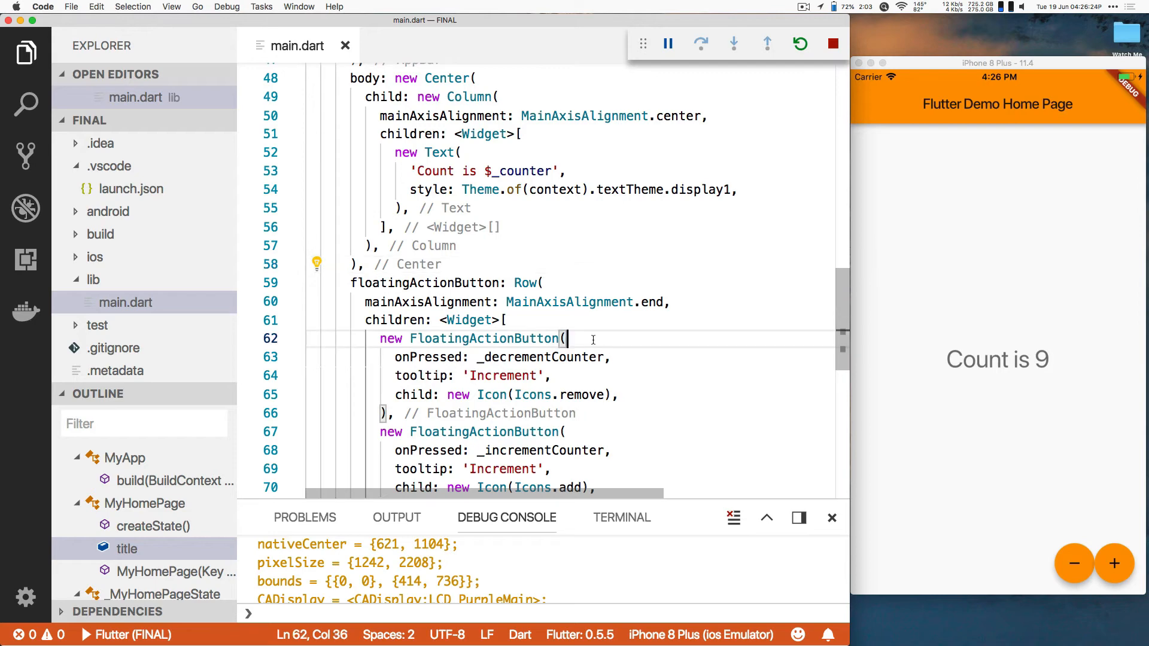
pyautogui.write('backgroundColor: Colors.red,')
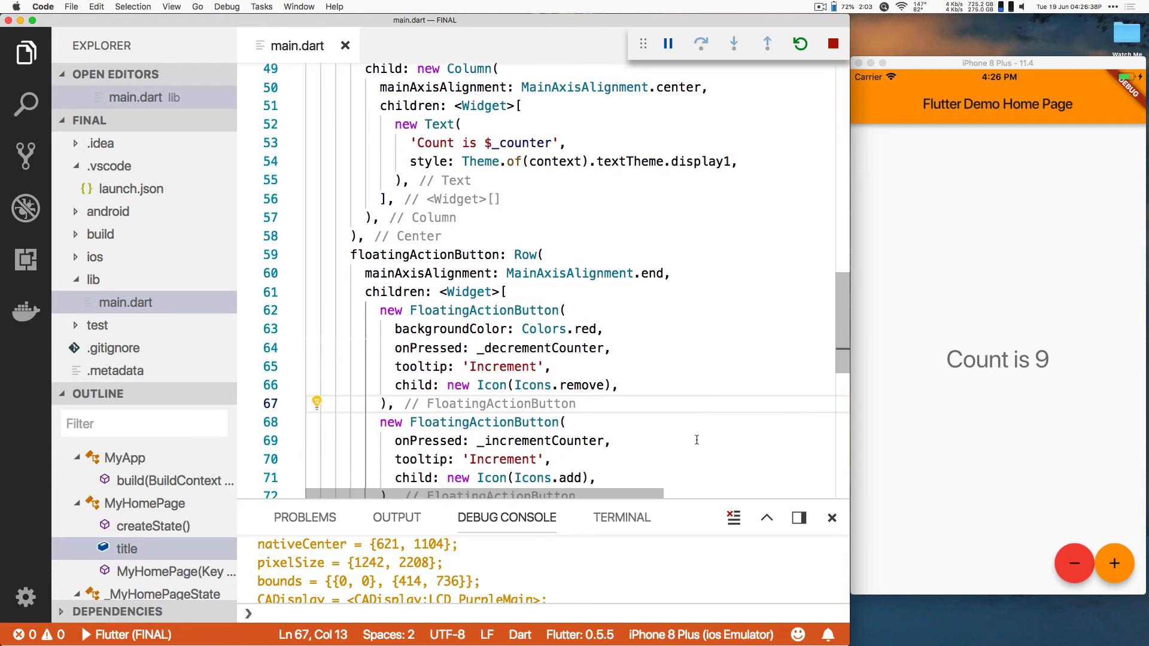
pyautogui.scroll(-3)
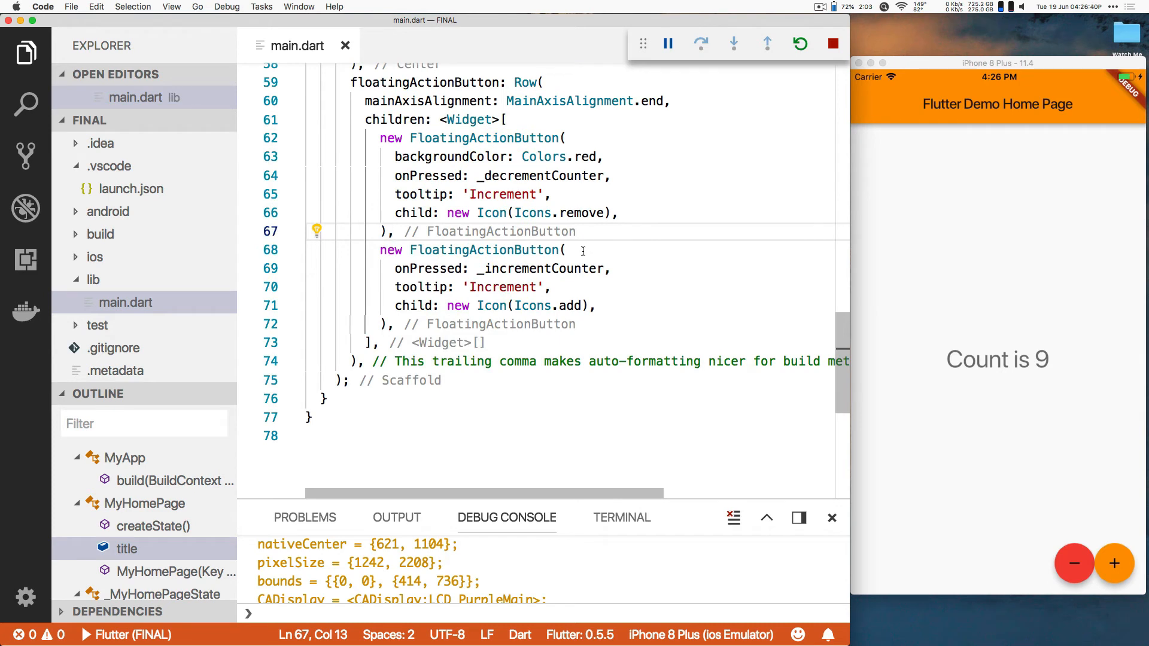
pyautogui.write('background')
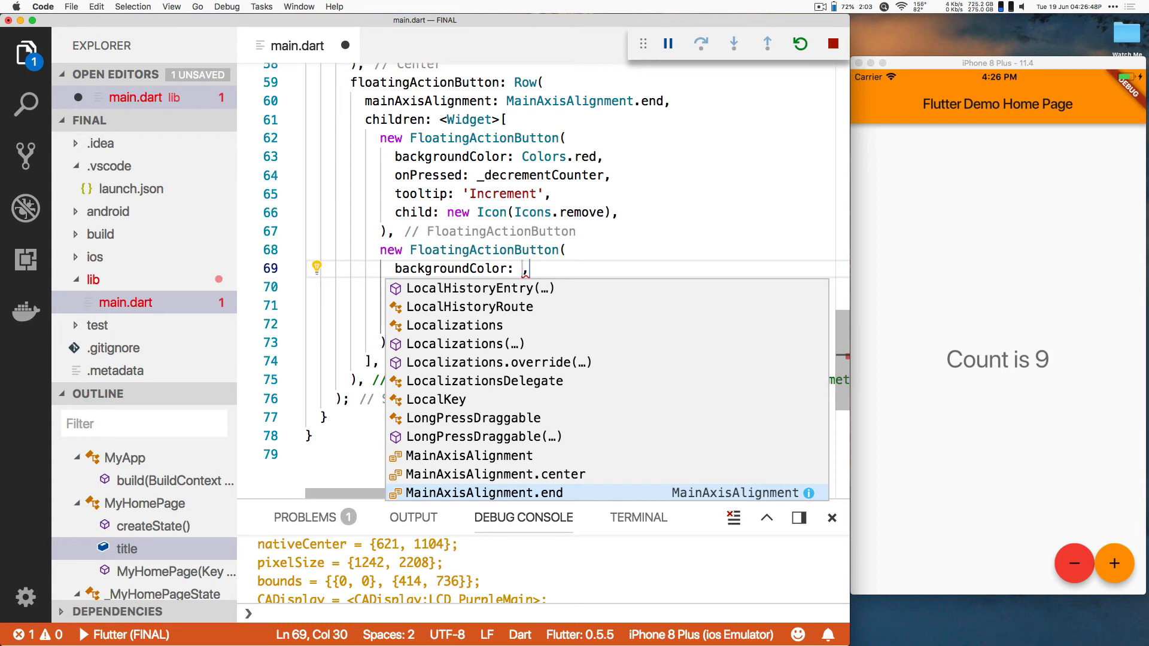
pyautogui.write('Colors.green')
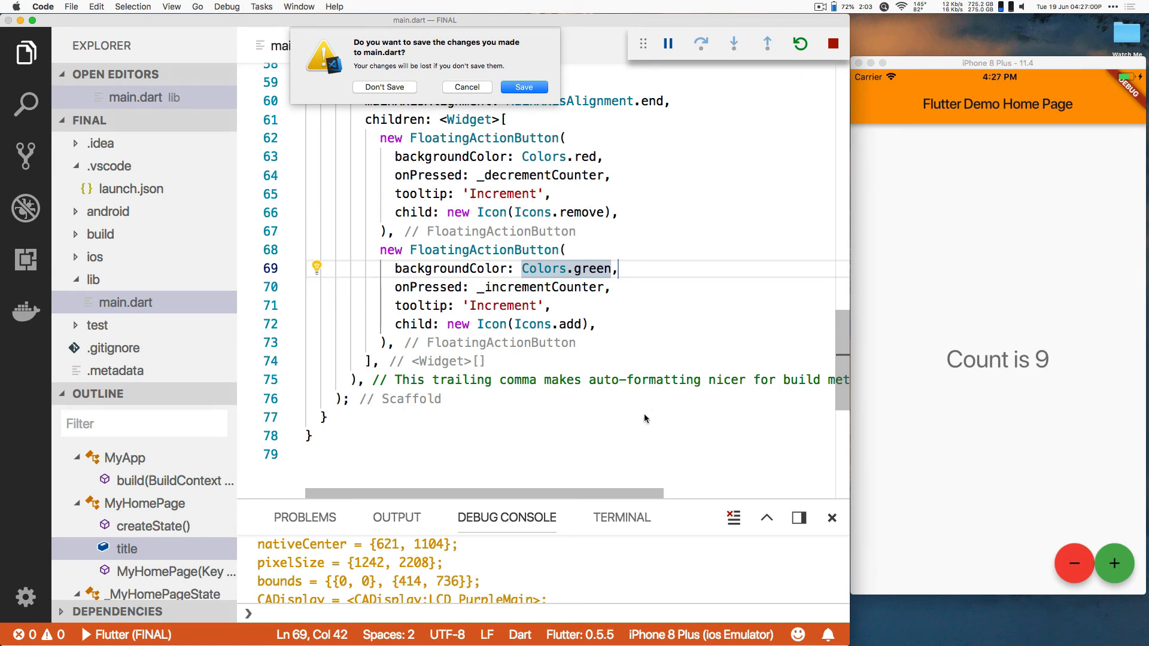
pyautogui.moveTo(622, 283)
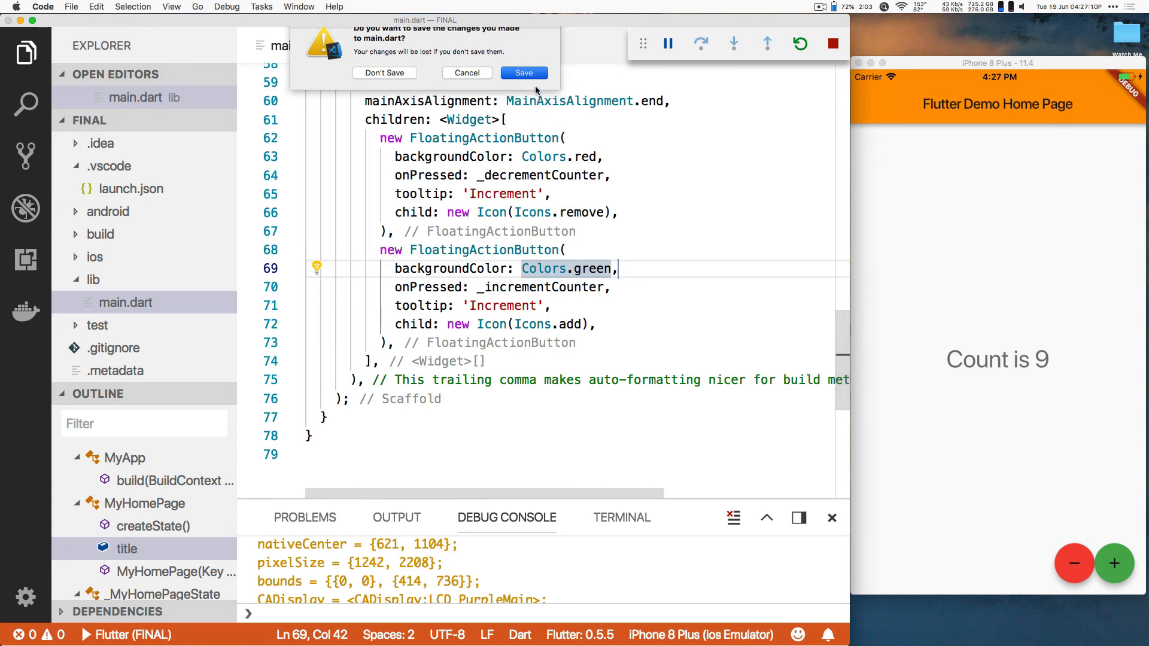
# Save main.dart from the save-changes dialog and reopen it from the Explorer
pyautogui.click(384, 73)
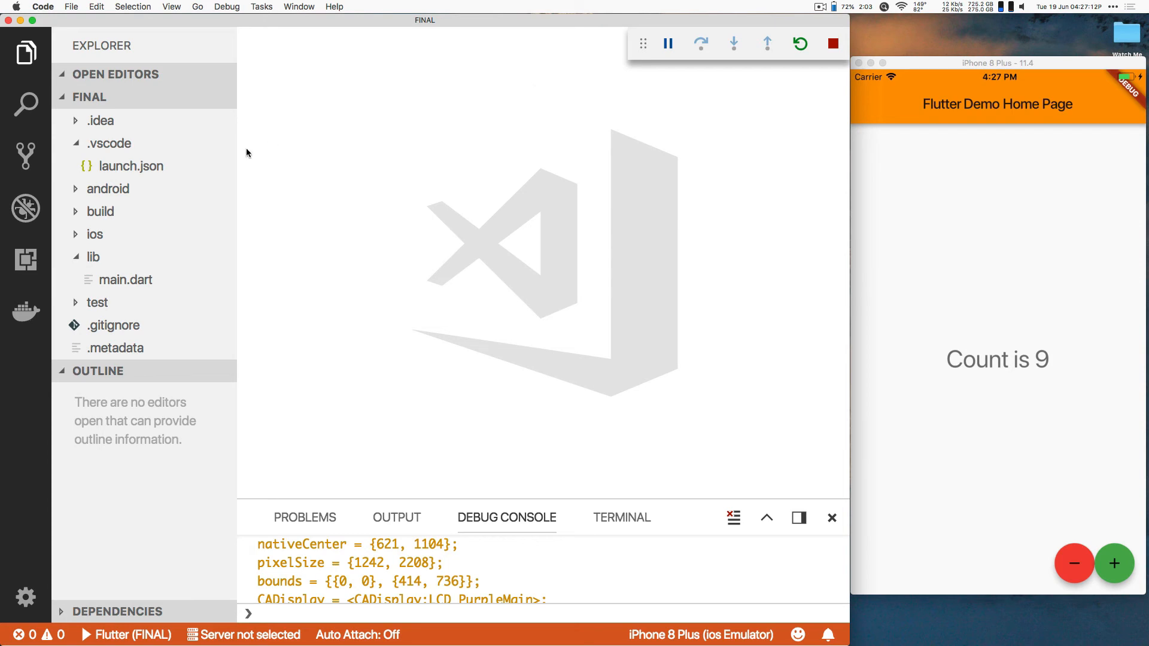
pyautogui.click(126, 278)
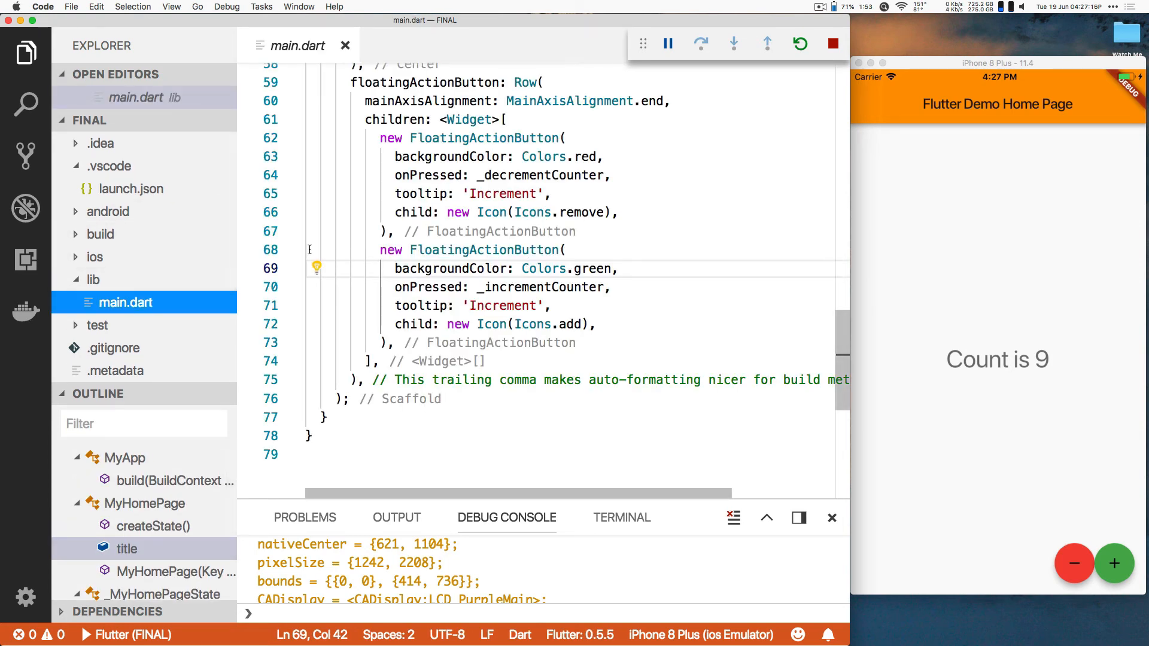
# Wrap the plus FloatingActionButton in Padding of 8 via the lightbulb 'Add padding' fix
pyautogui.click(312, 250)
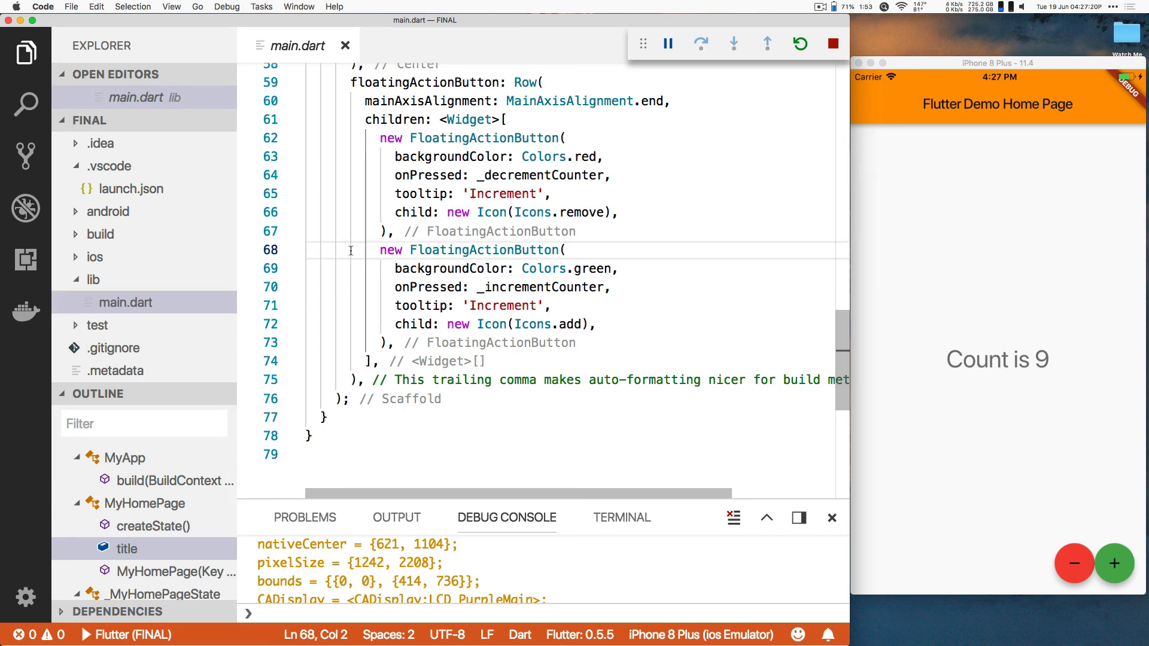
pyautogui.click(379, 250)
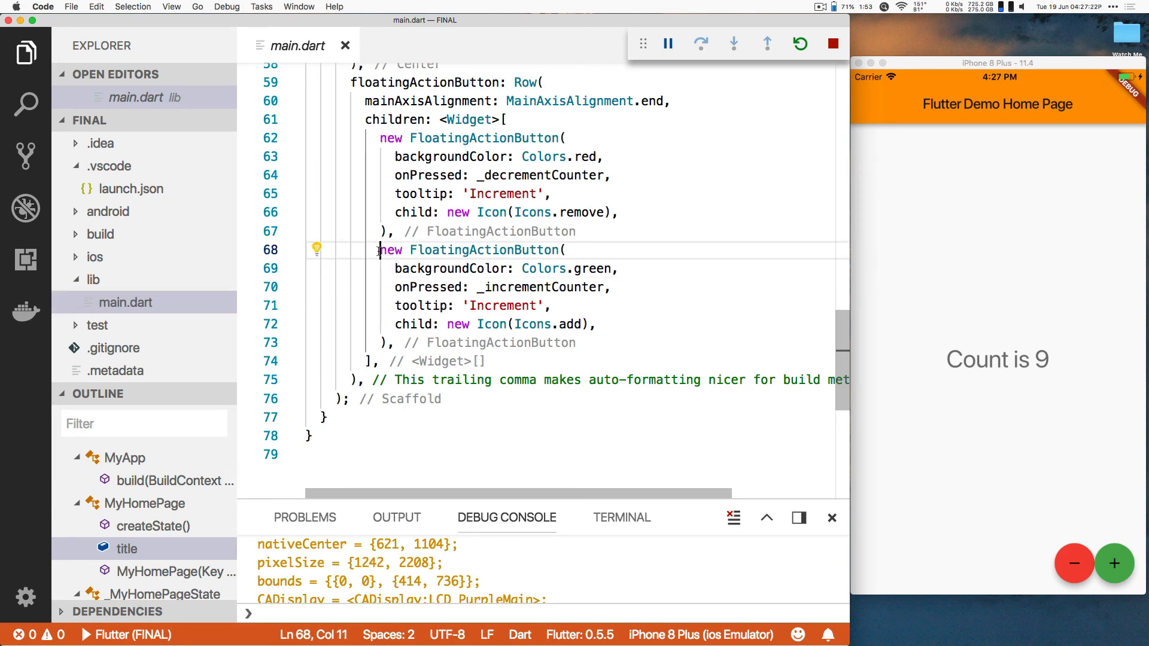
pyautogui.click(316, 249)
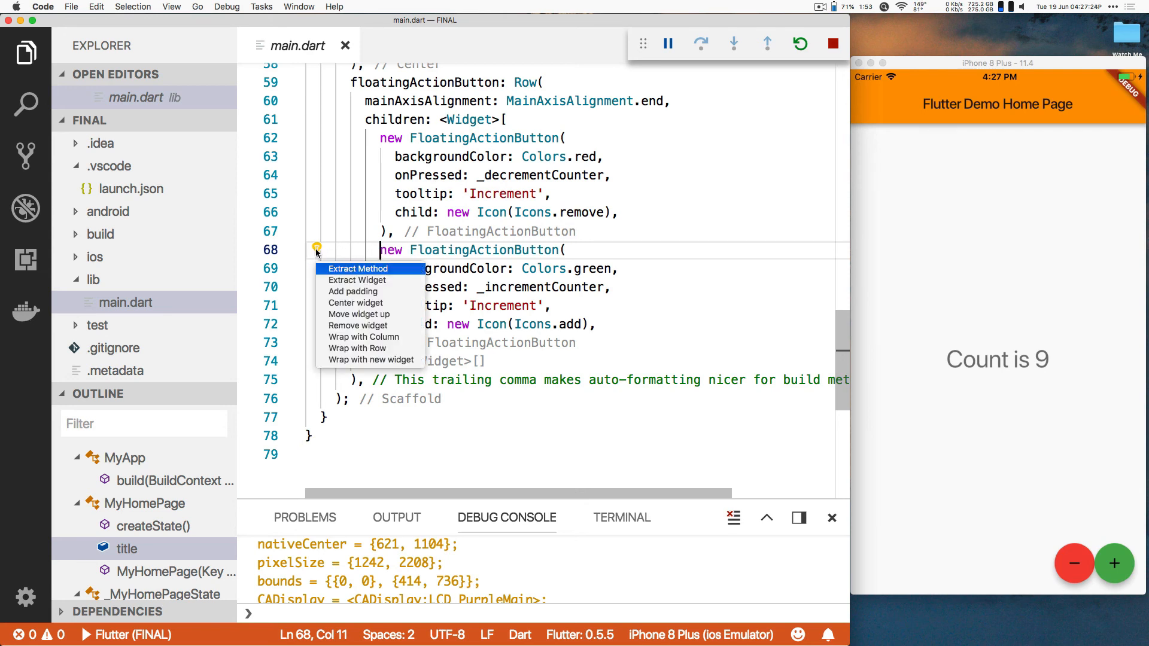
pyautogui.click(352, 290)
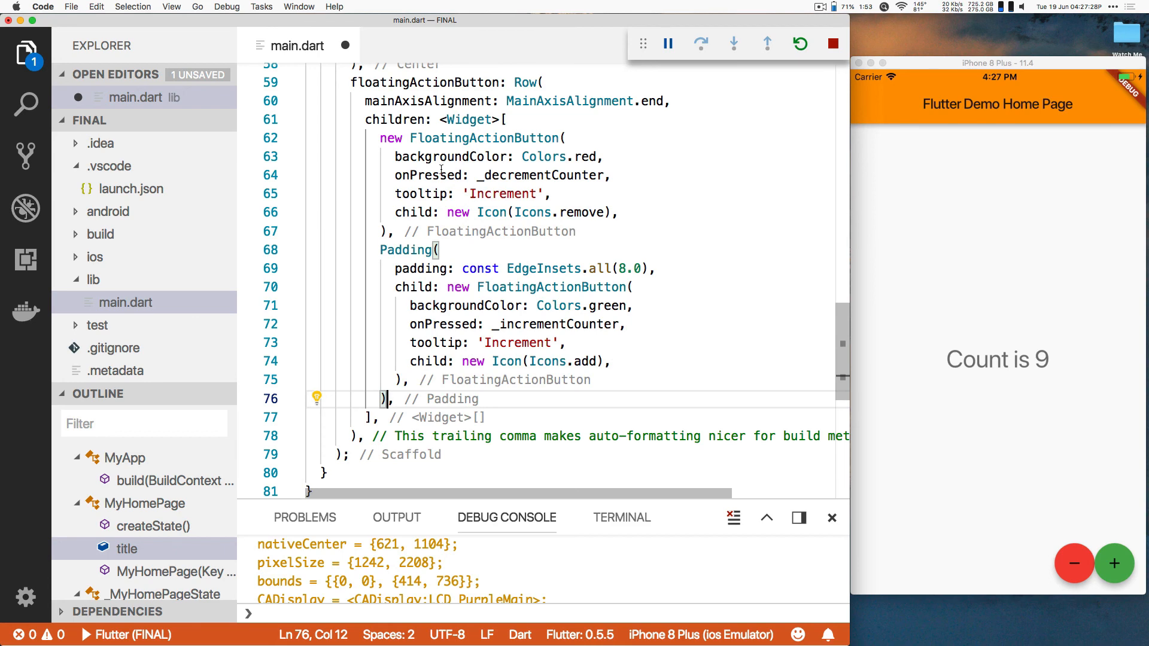
pyautogui.click(379, 138)
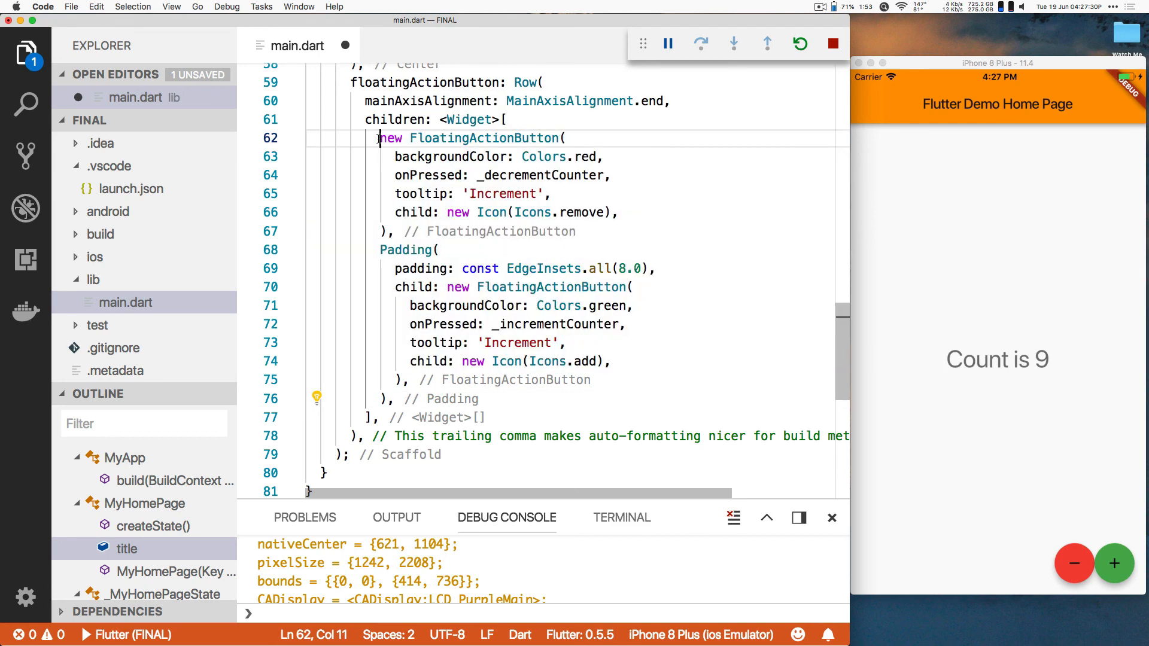
# Wrap the minus FloatingActionButton in Padding of 8 the same way
pyautogui.click(316, 137)
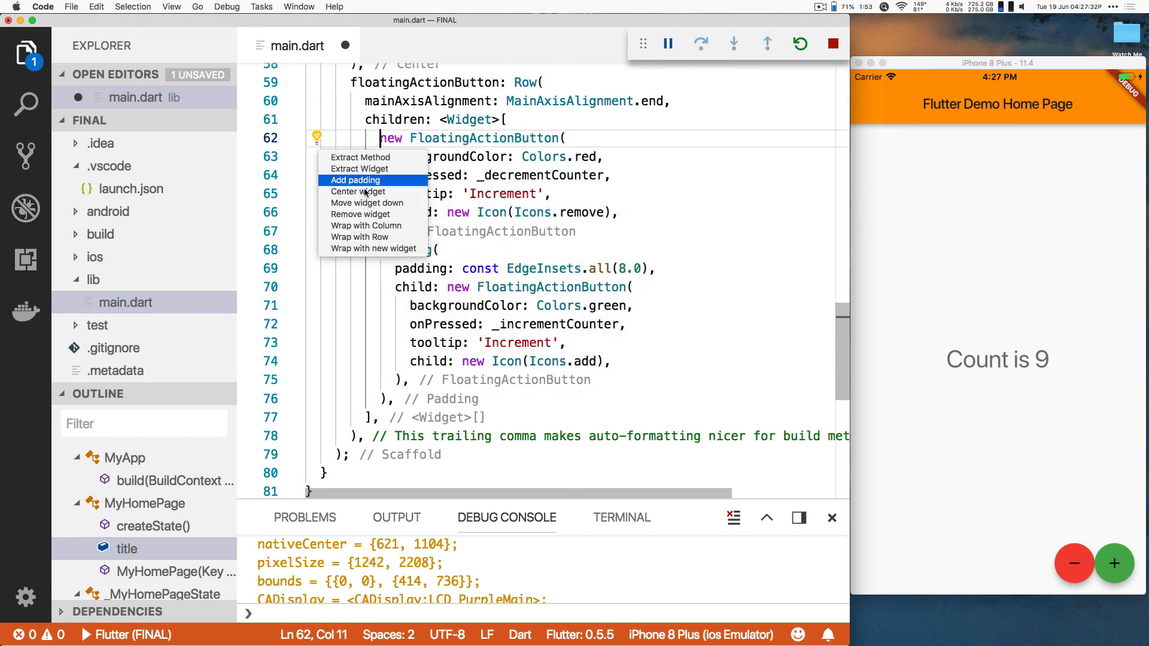
pyautogui.moveTo(372, 225)
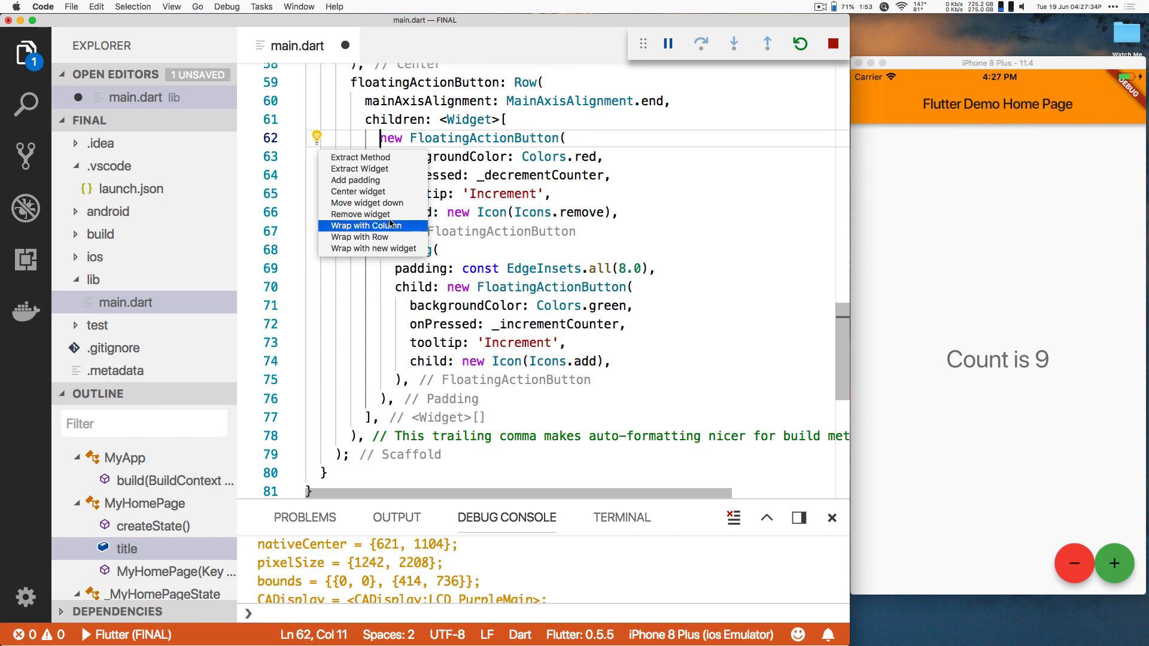
pyautogui.moveTo(358, 192)
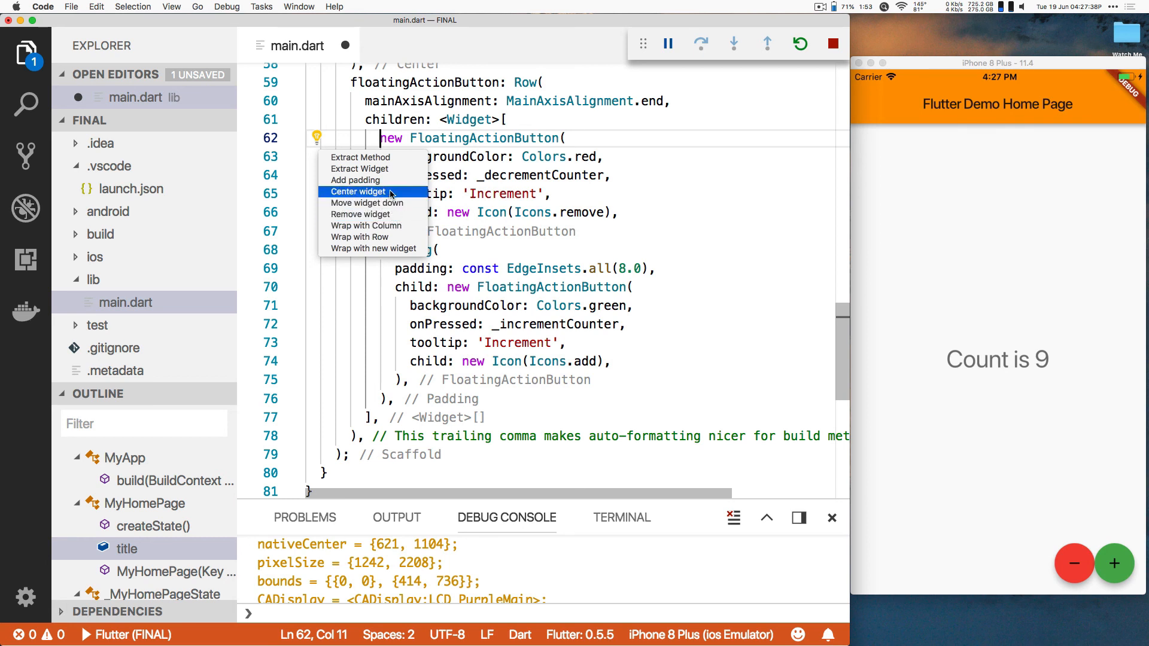
pyautogui.click(354, 179)
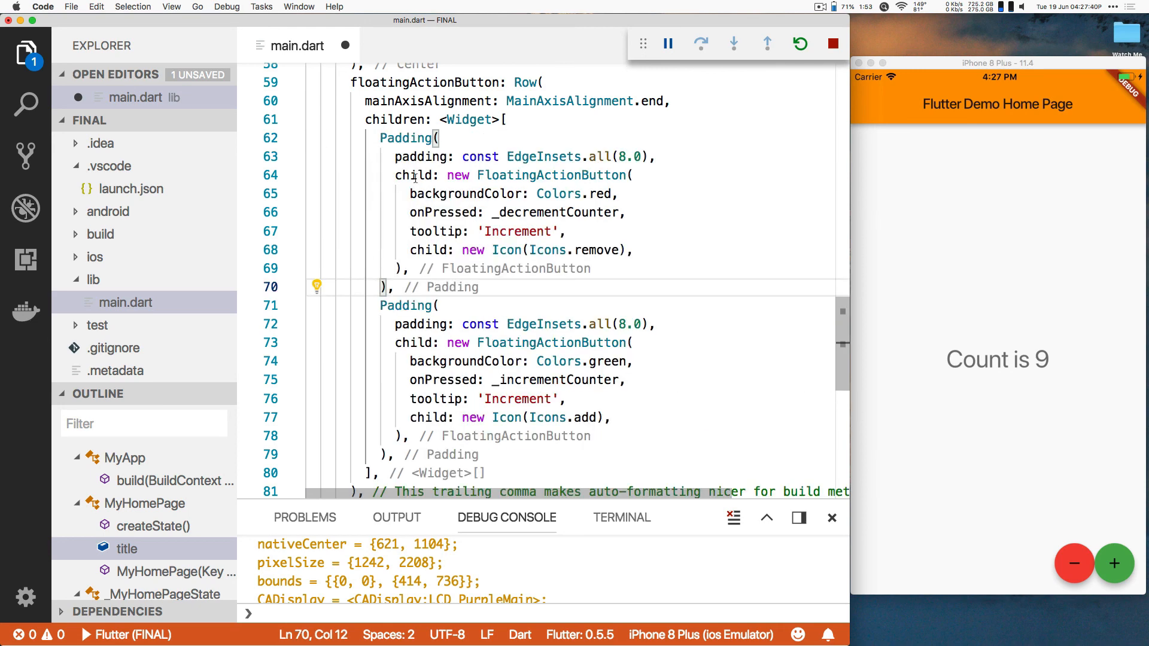